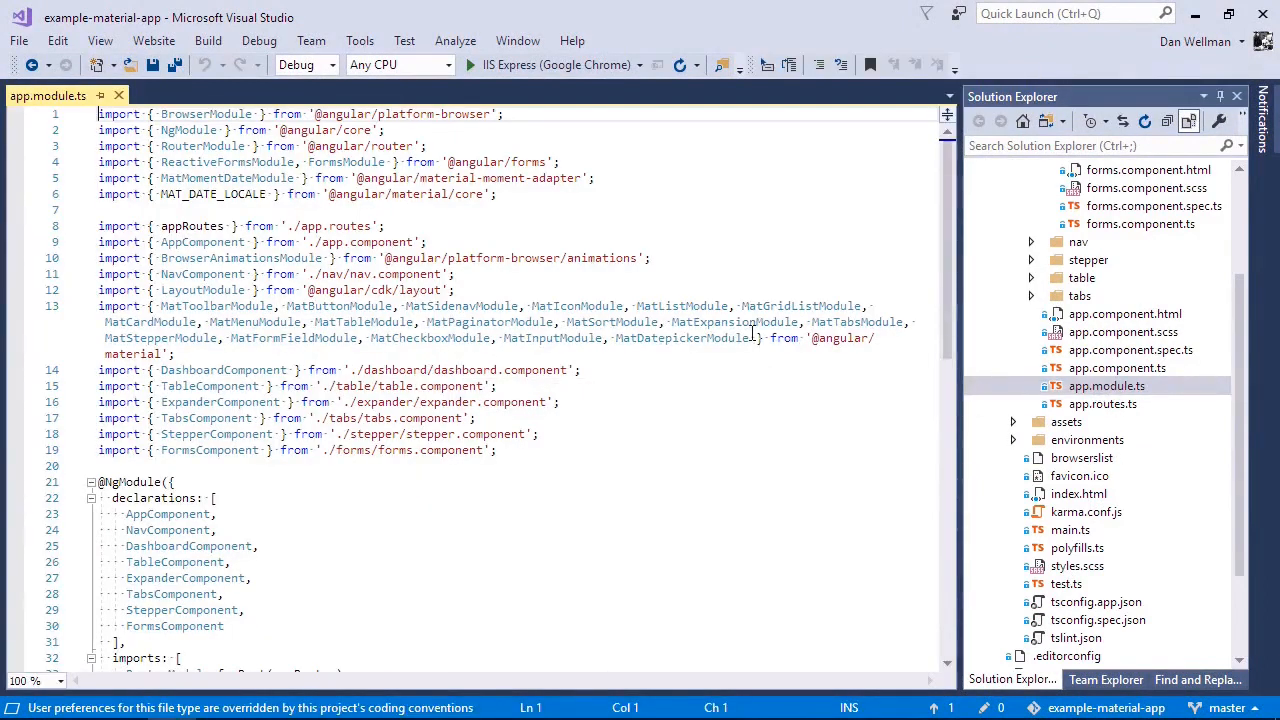
Add MatSliderModule and MatSlideToggleModule to app.module.ts's Material import and imports array, then save.
text(MatDatepickerModule)
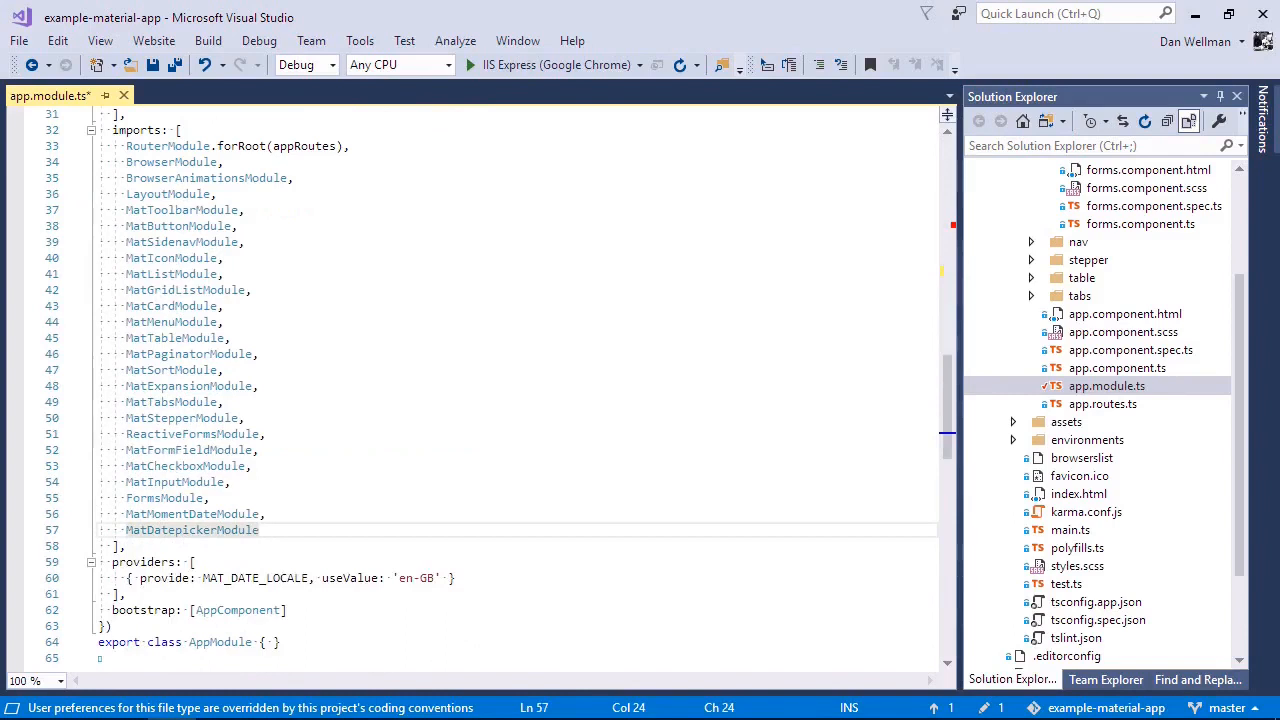
text(MatSliderModule, MatSlideToggleModule)
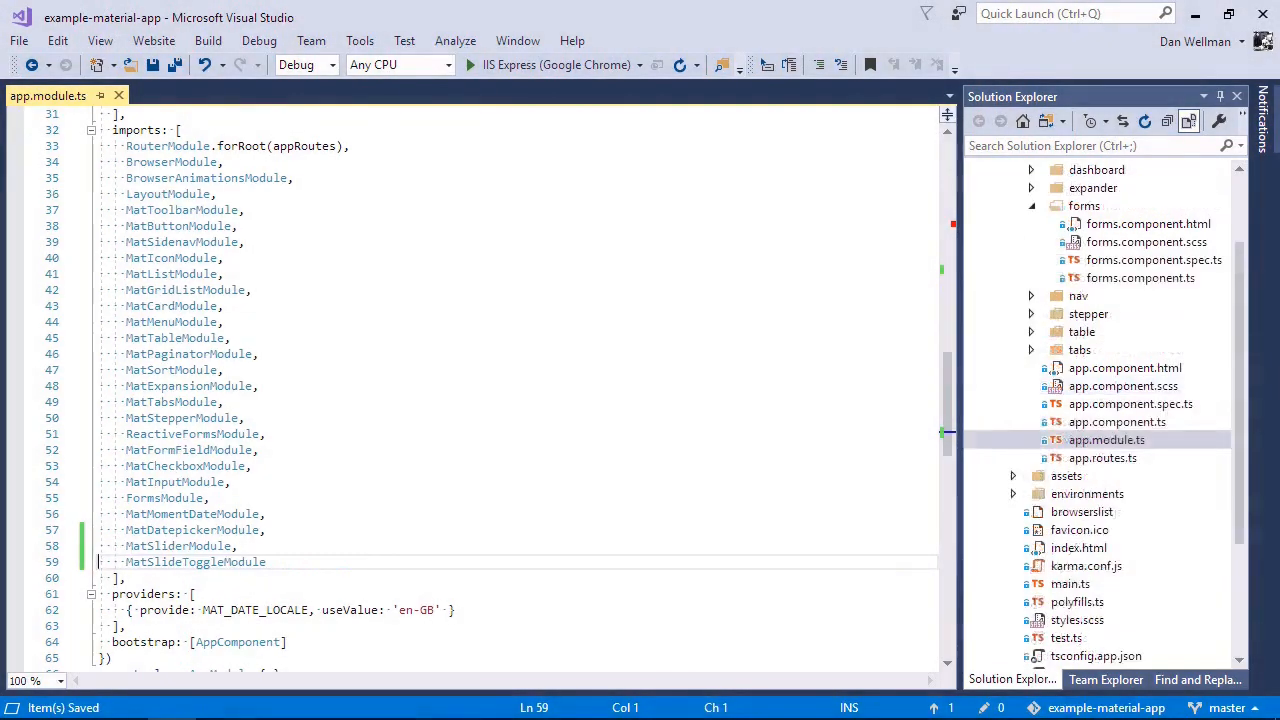
Append a mat-card containing an empty mat-slider to the end of forms.component.html.
double_click(1148, 223)
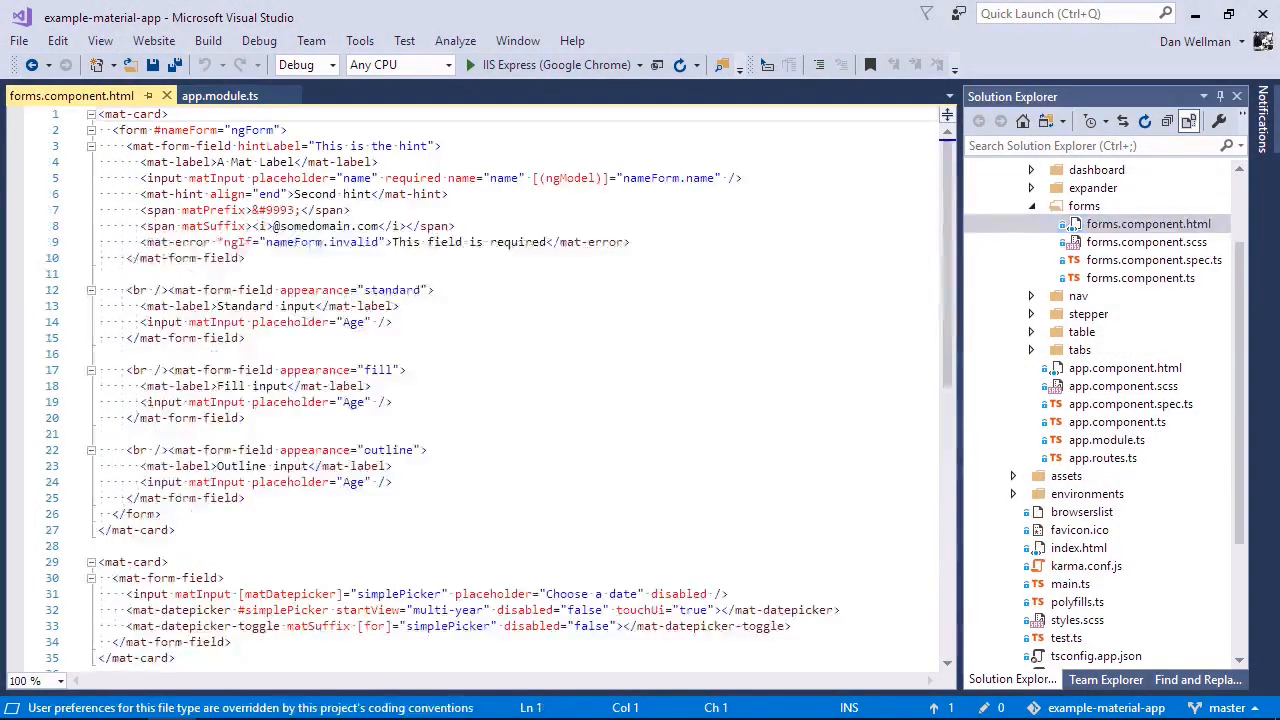
text(<mat-slider></mat-slider>)
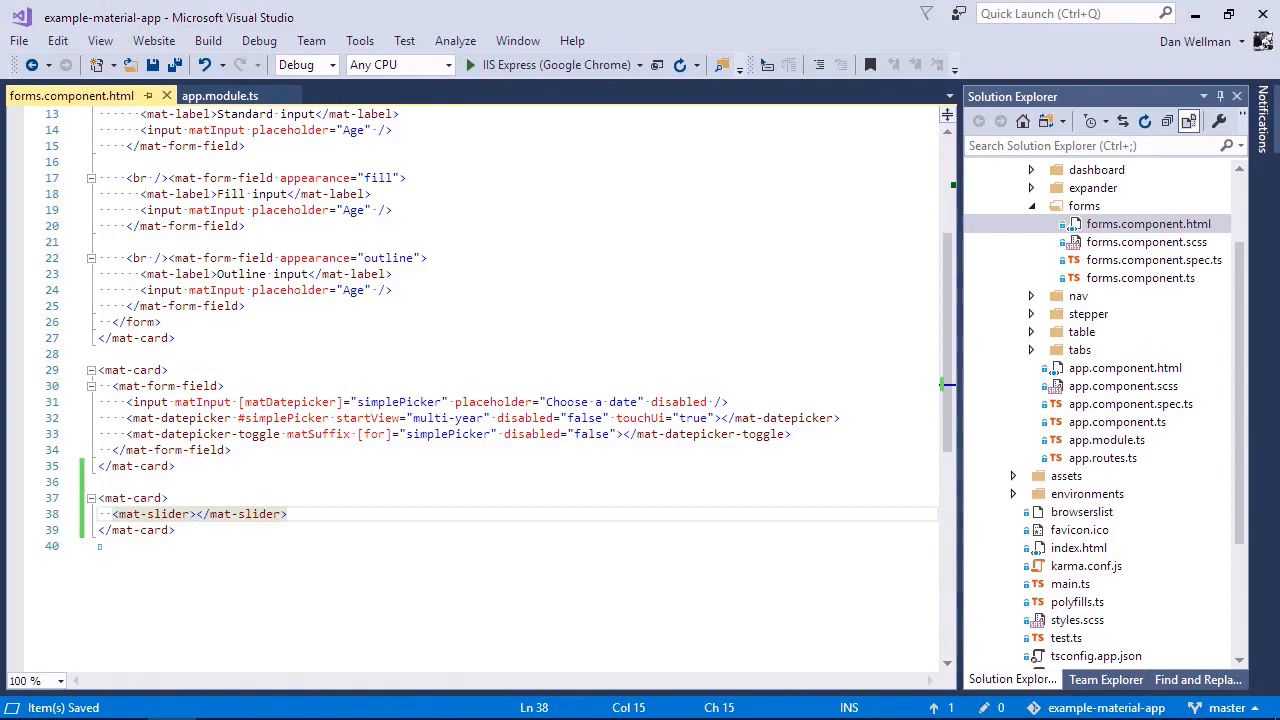
click(196, 513)
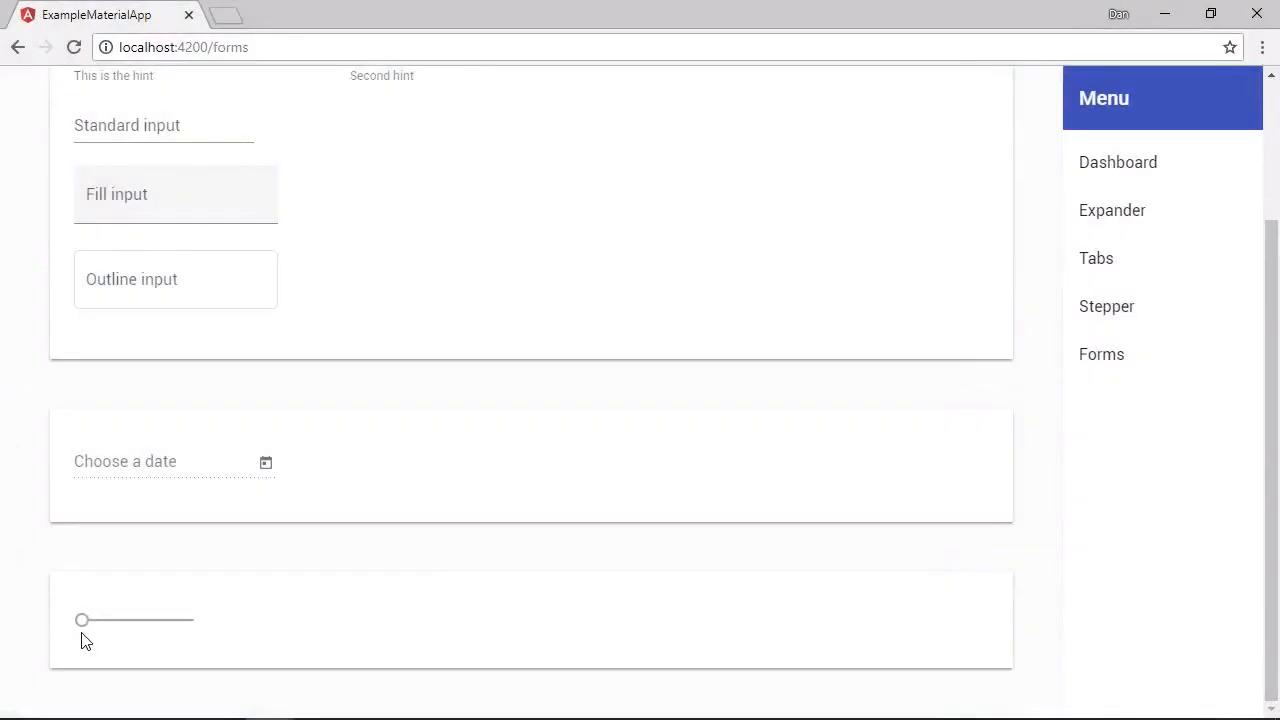
mouse_move(130, 630)
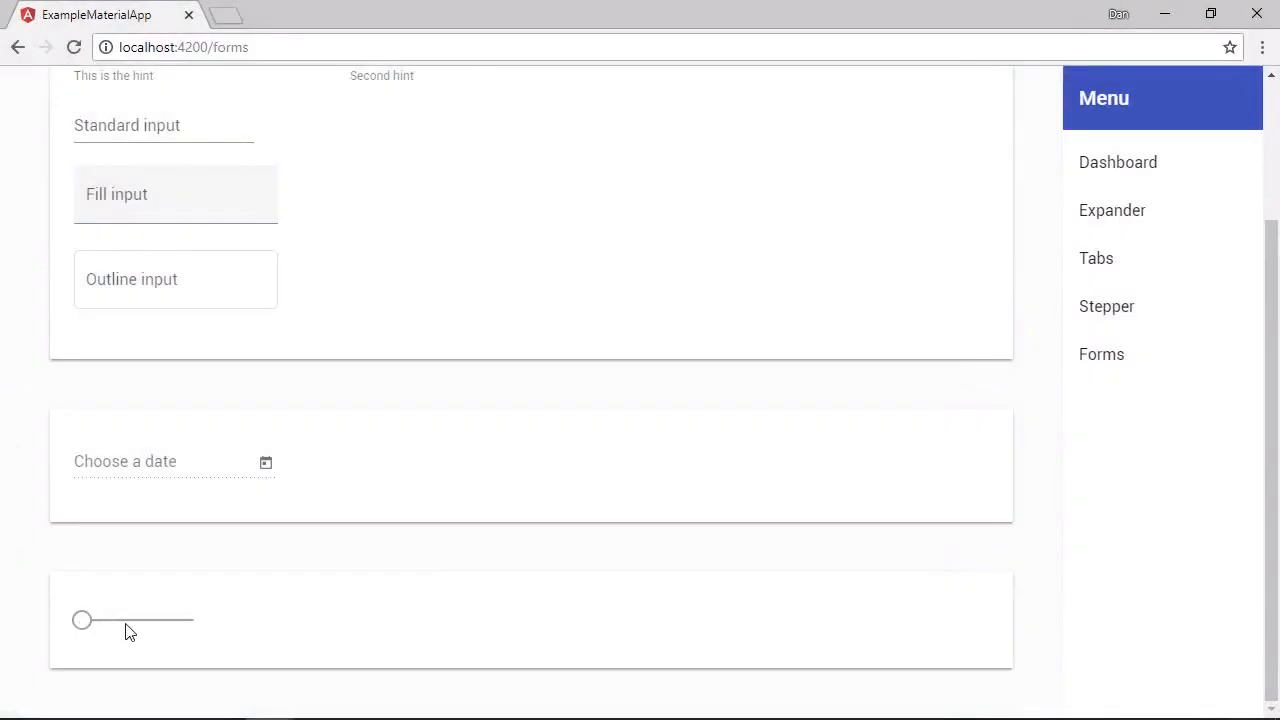
Drag the new slider thumb back and forth on the Chrome forms page.
drag(81, 620, 149, 620)
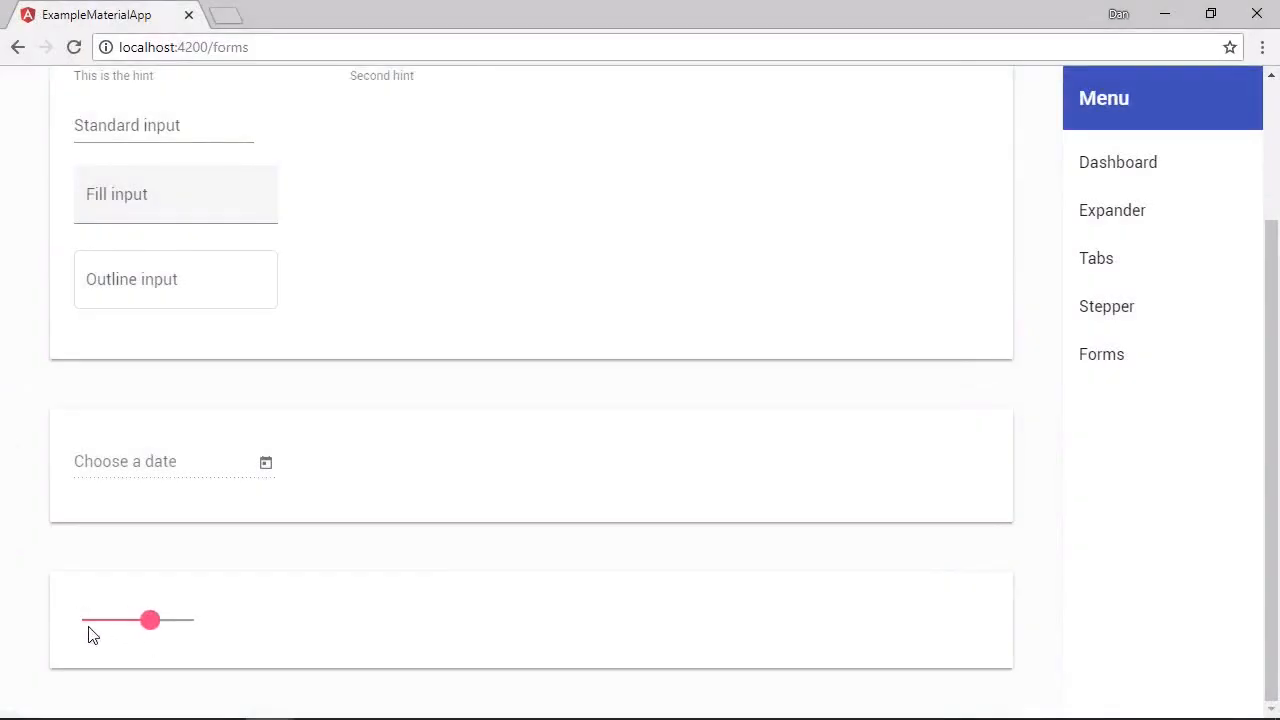
drag(150, 620, 105, 620)
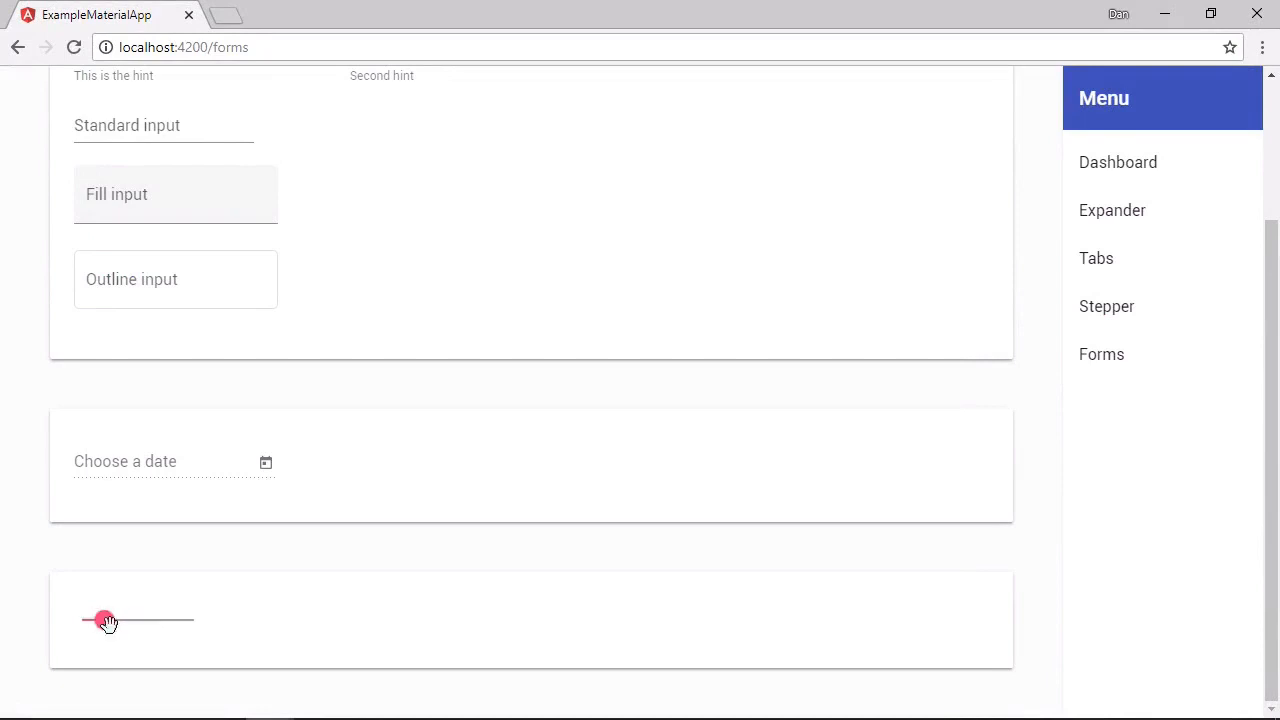
drag(107, 620, 88, 620)
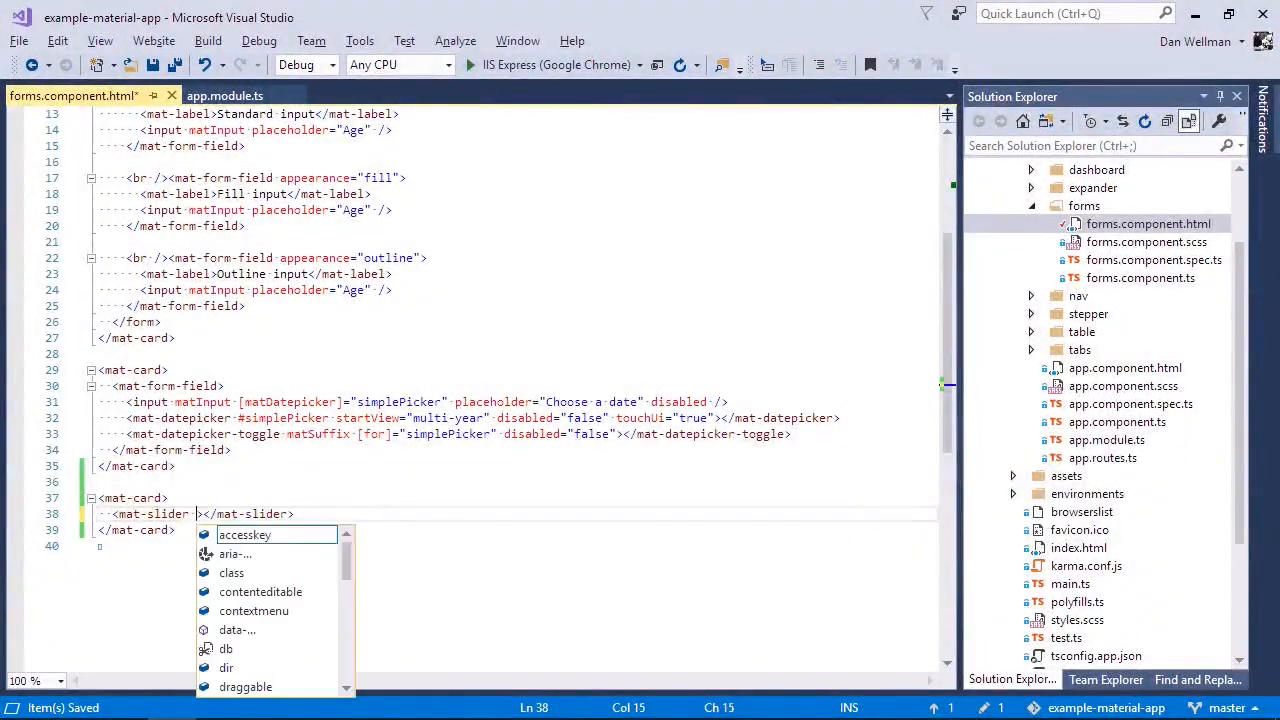
Add min="0", max="50" and step="5" attributes to the mat-slider tag.
text(min="0")
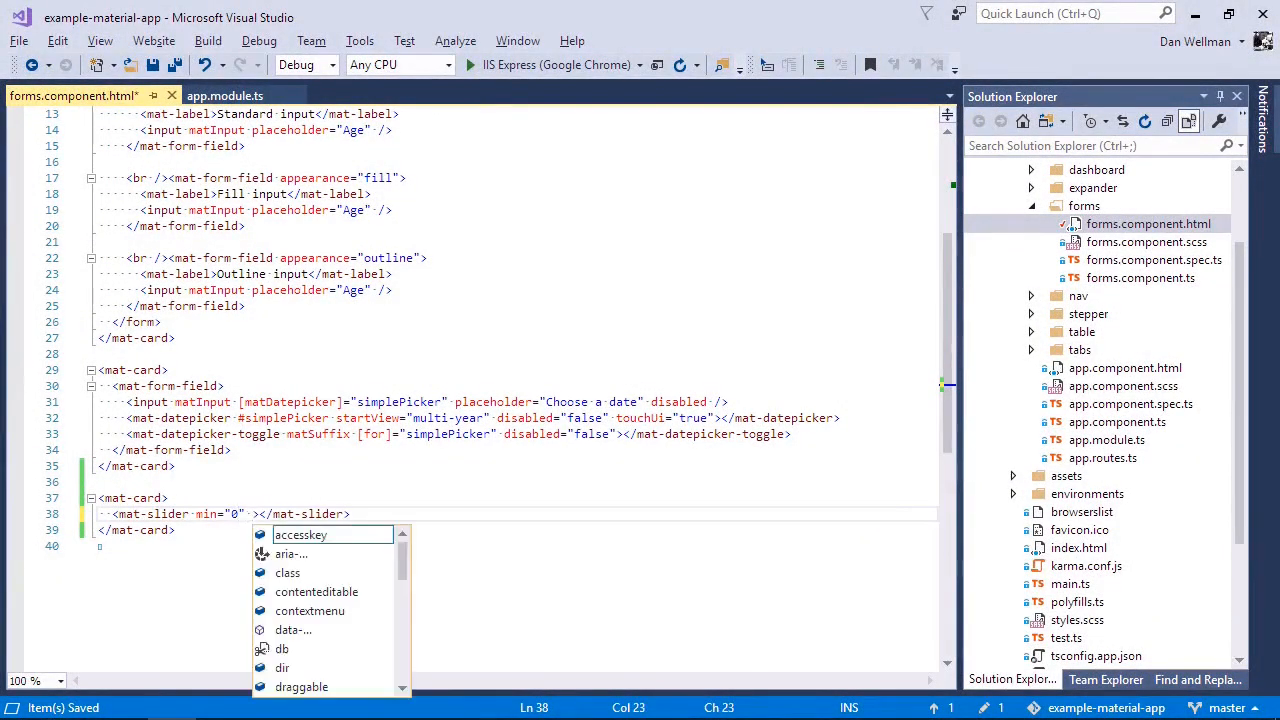
text(max="50")
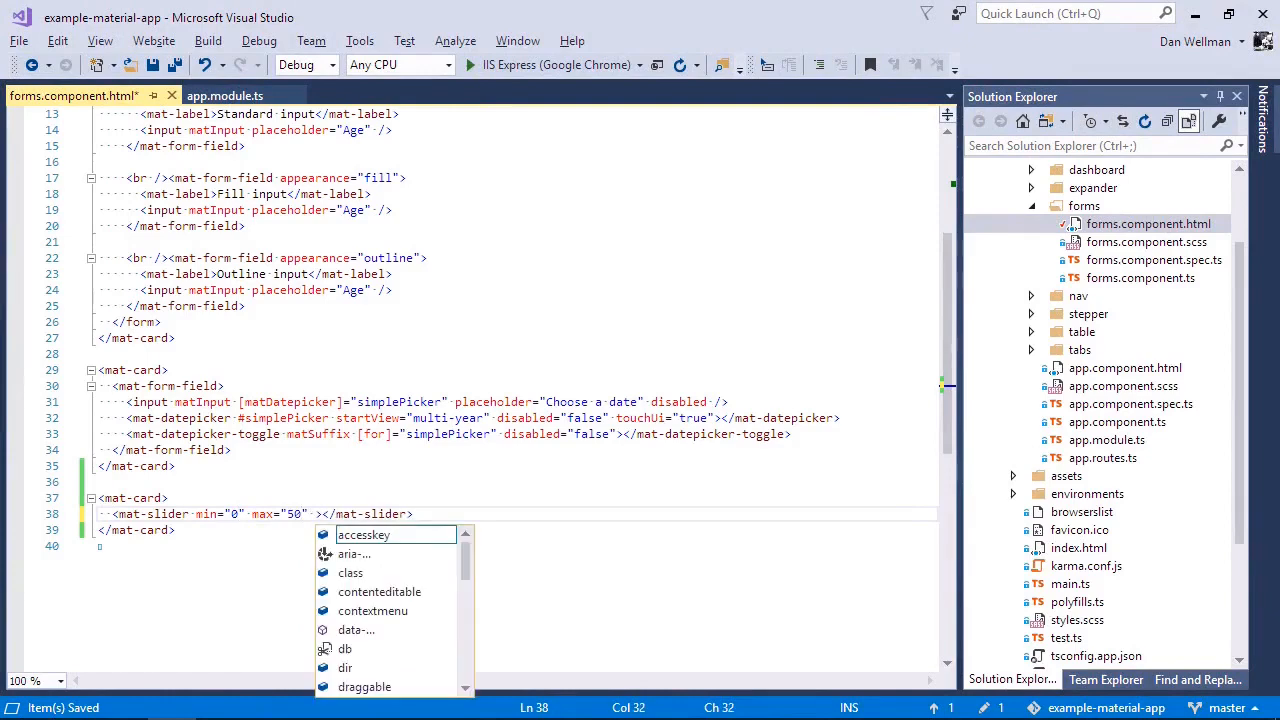
text(step="5")
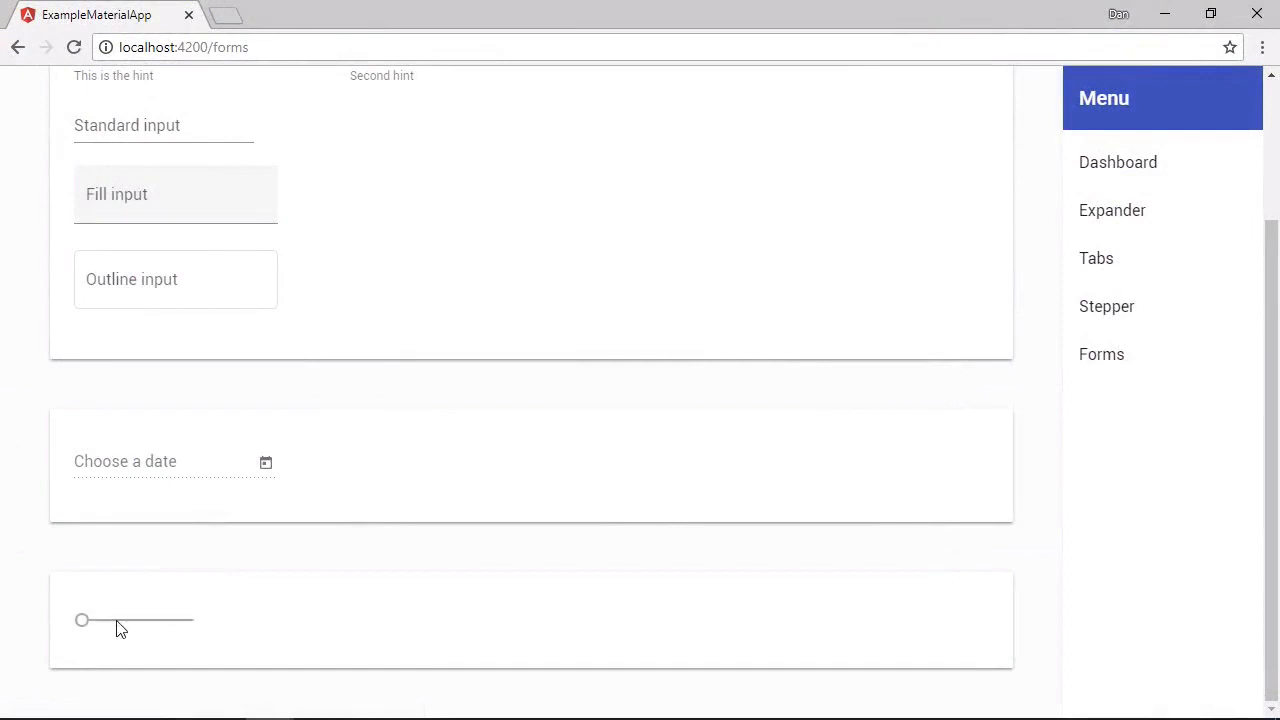
Drag the updated slider to several positions to test its 0–50 range and step.
drag(82, 620, 103, 620)
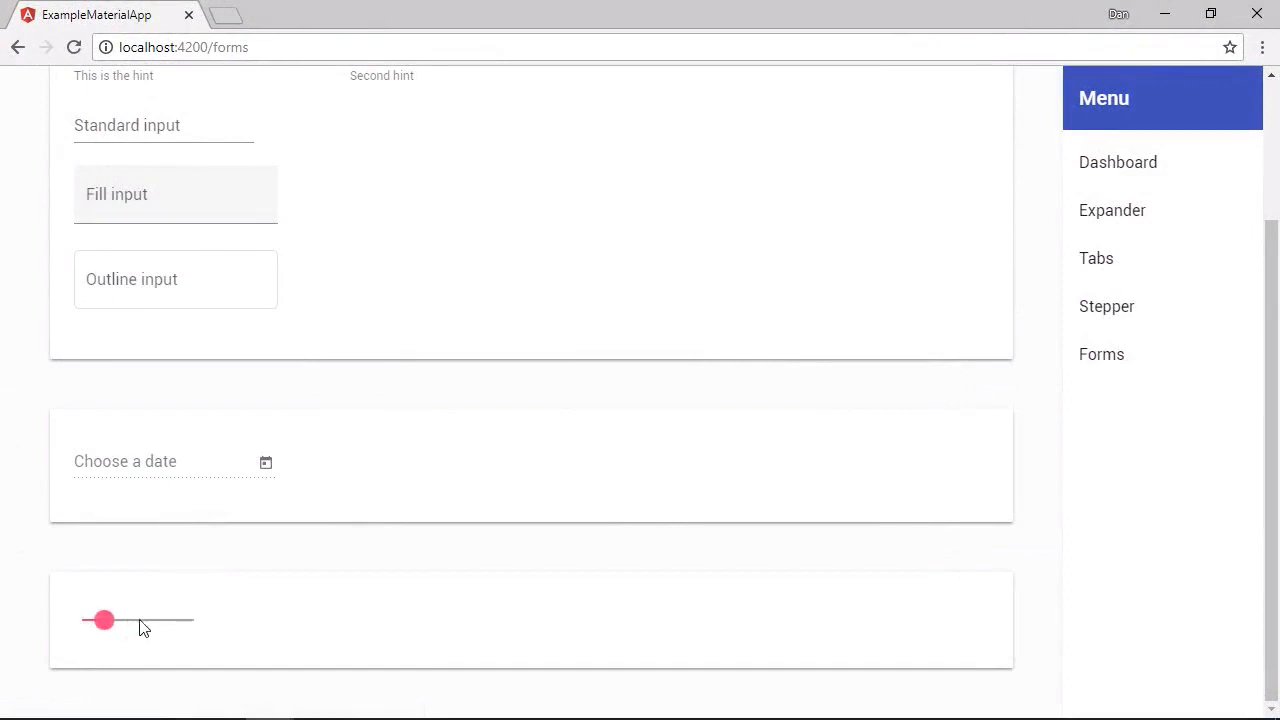
drag(103, 620, 160, 620)
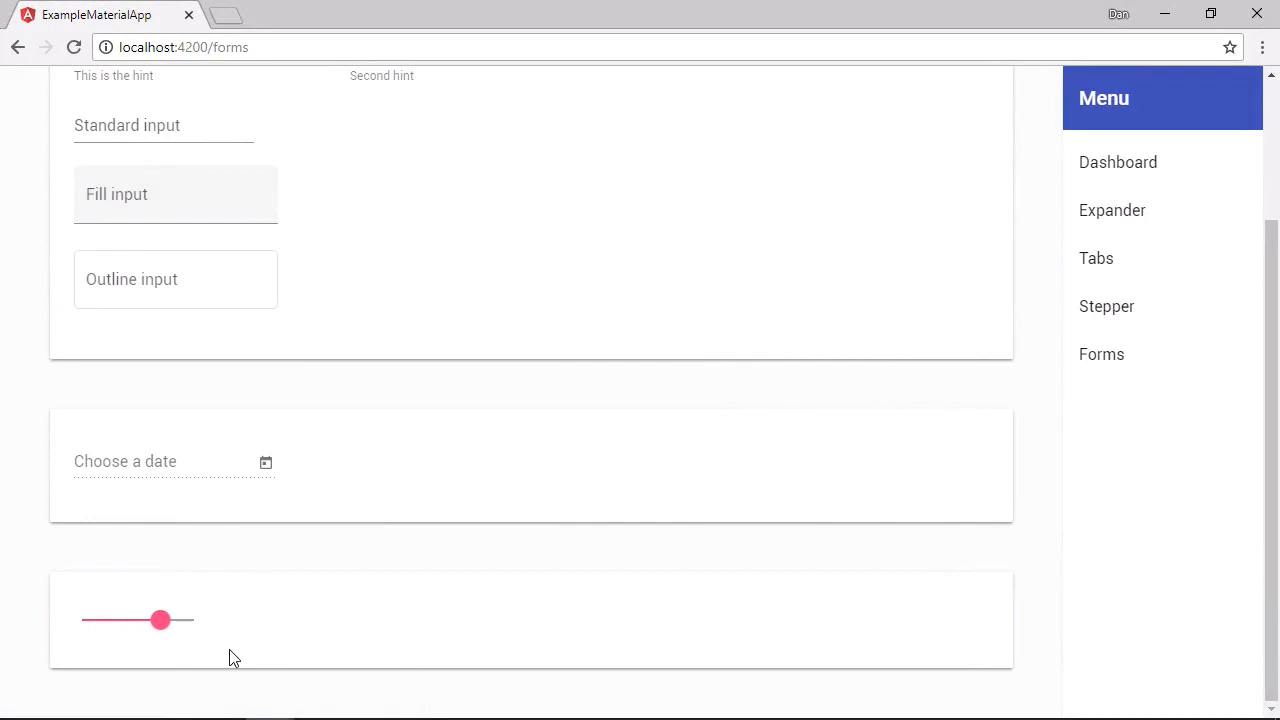
drag(160, 620, 172, 620)
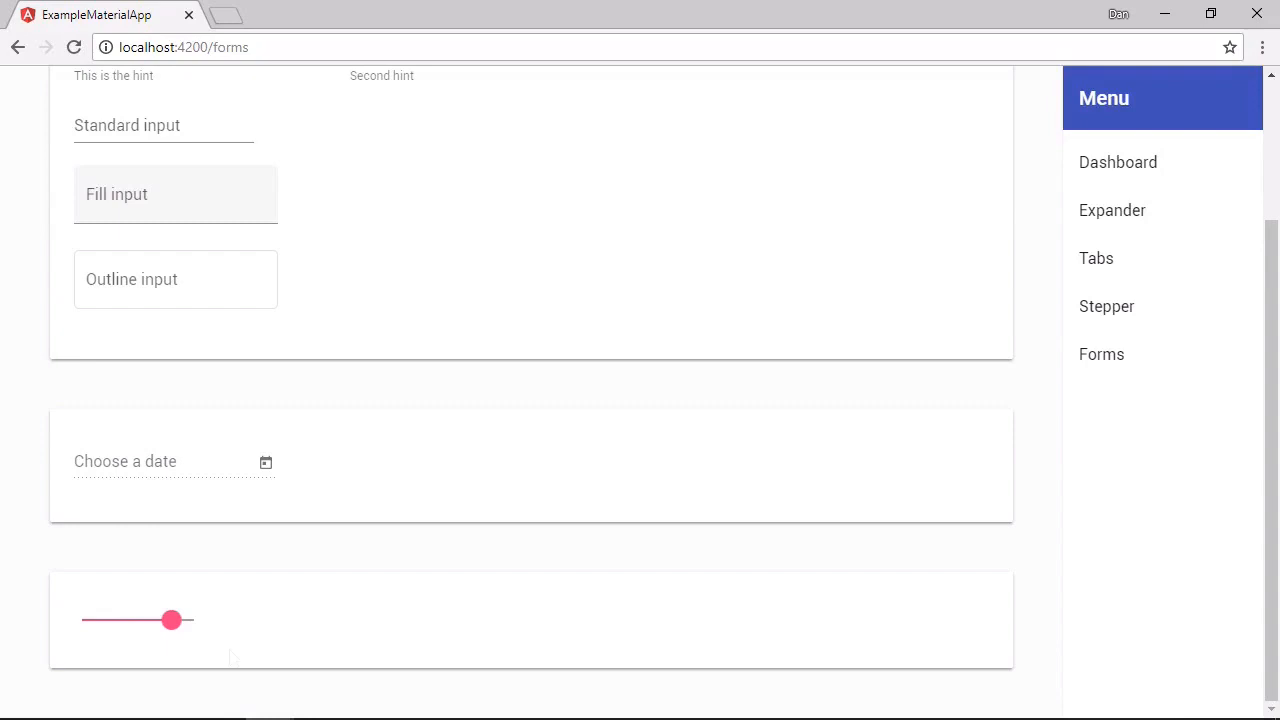
mouse_move(233, 657)
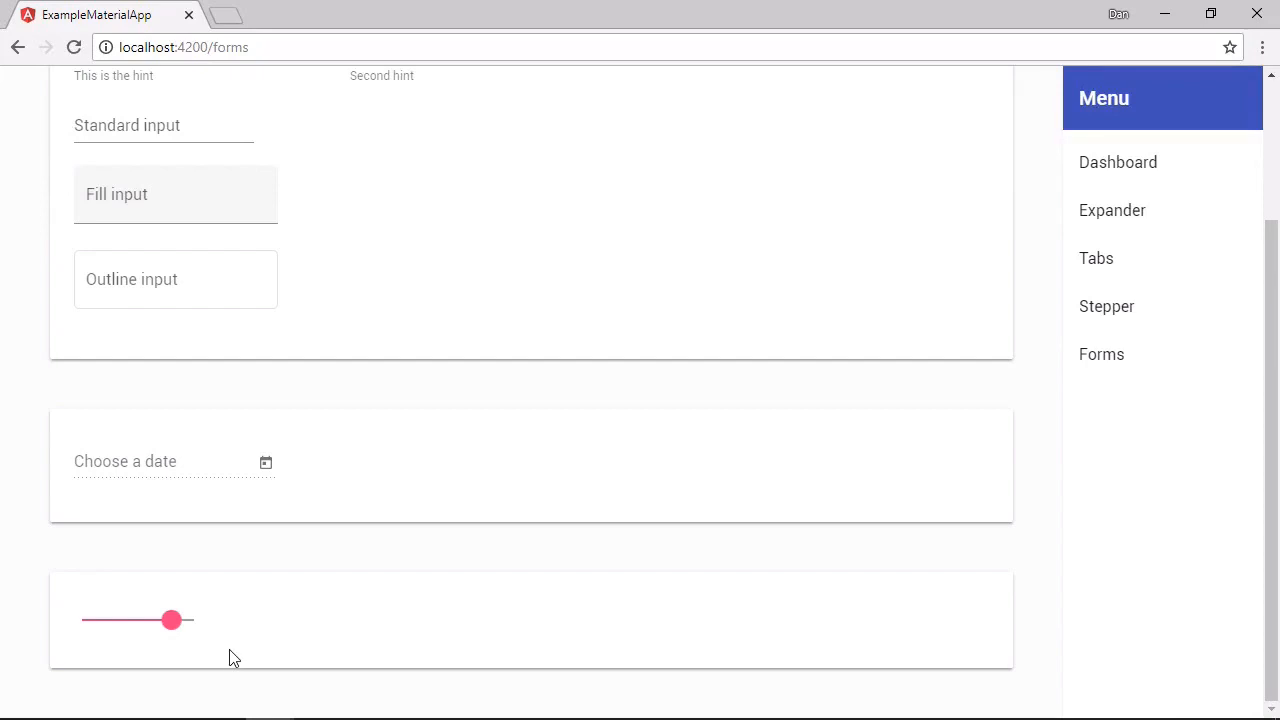
drag(171, 620, 118, 620)
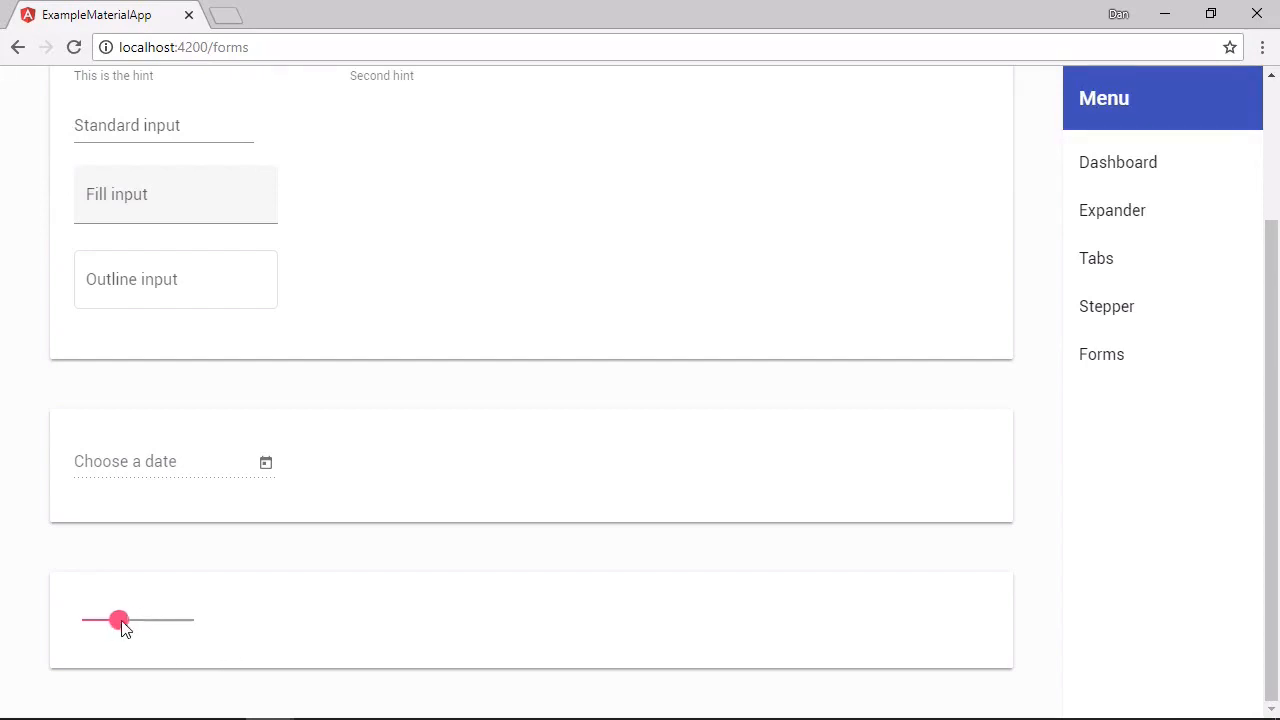
drag(119, 620, 160, 620)
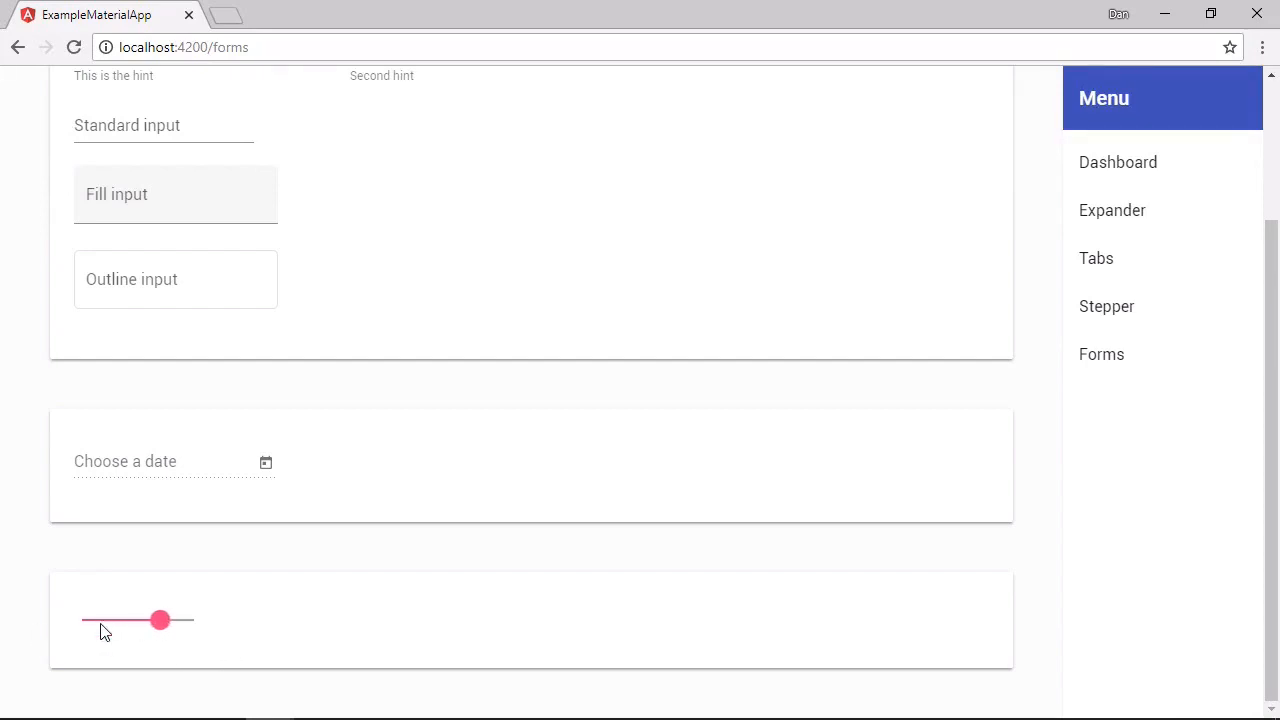
drag(160, 620, 104, 620)
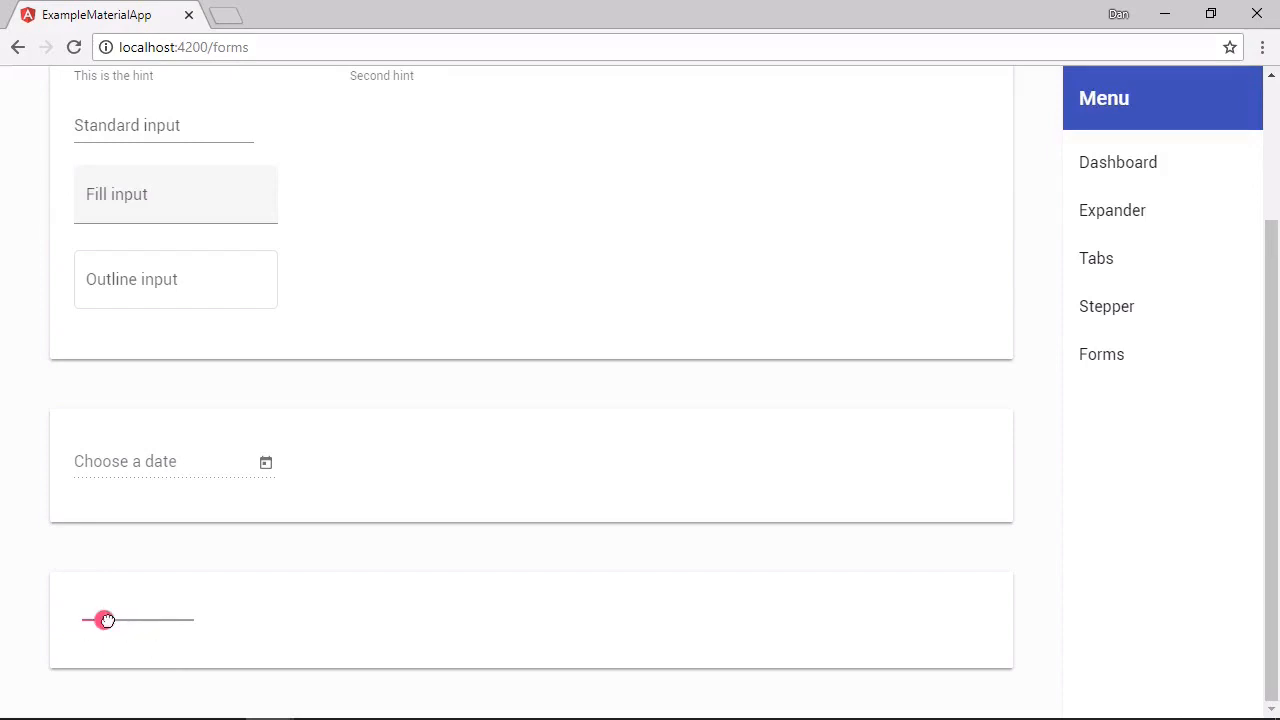
drag(106, 620, 148, 620)
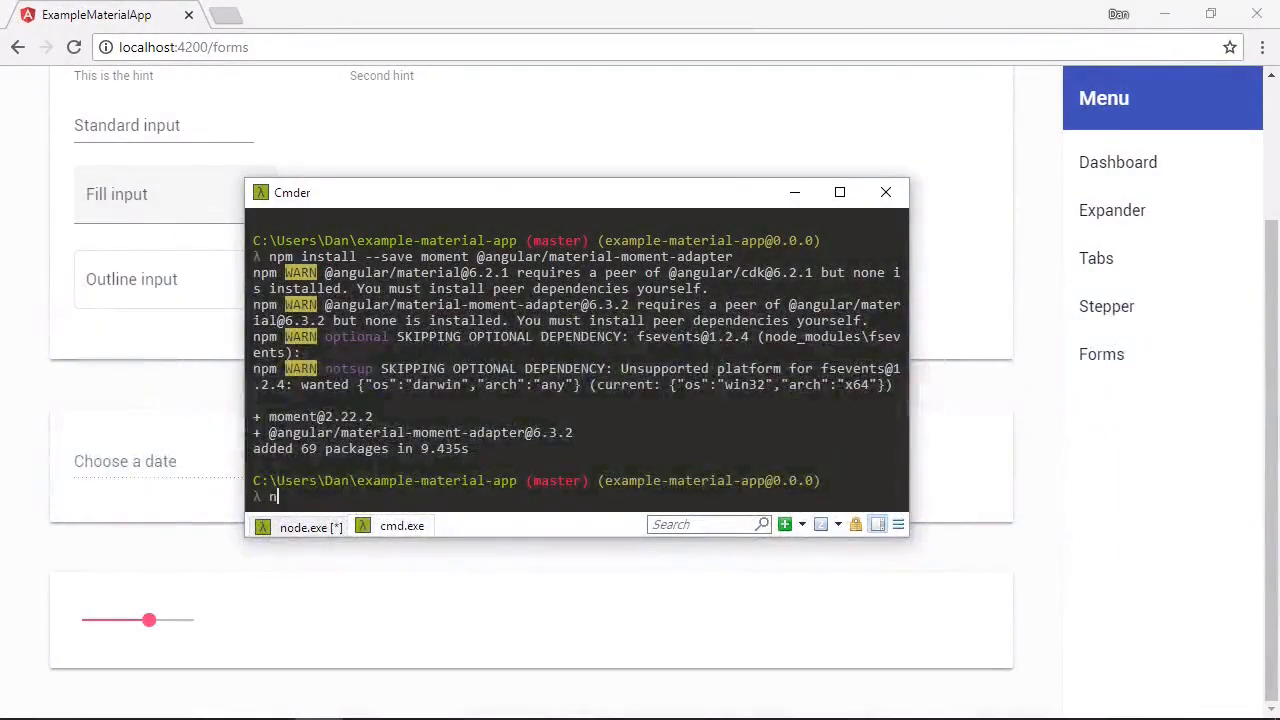
Run npm install --save hammerjs in Cmder for the example-material-app project.
text(pm install --save hammer)
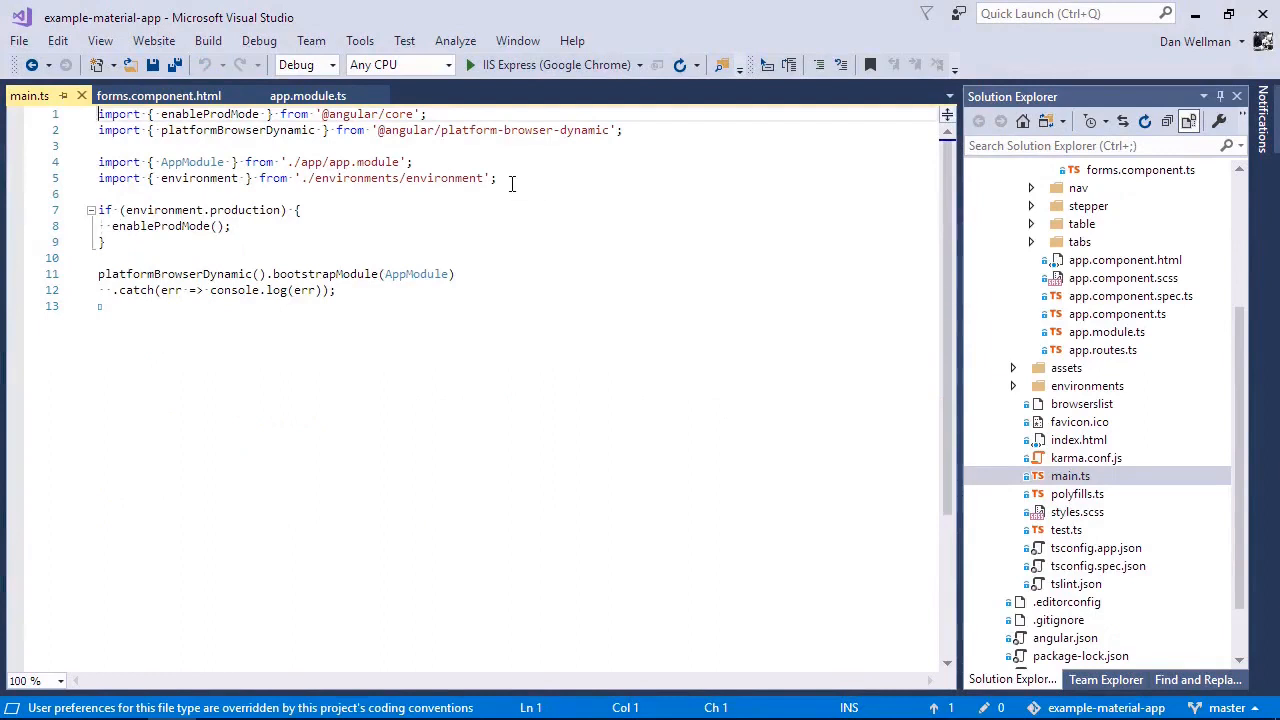
Add import 'hammerjs' on line 3 of main.ts and save.
text(i)
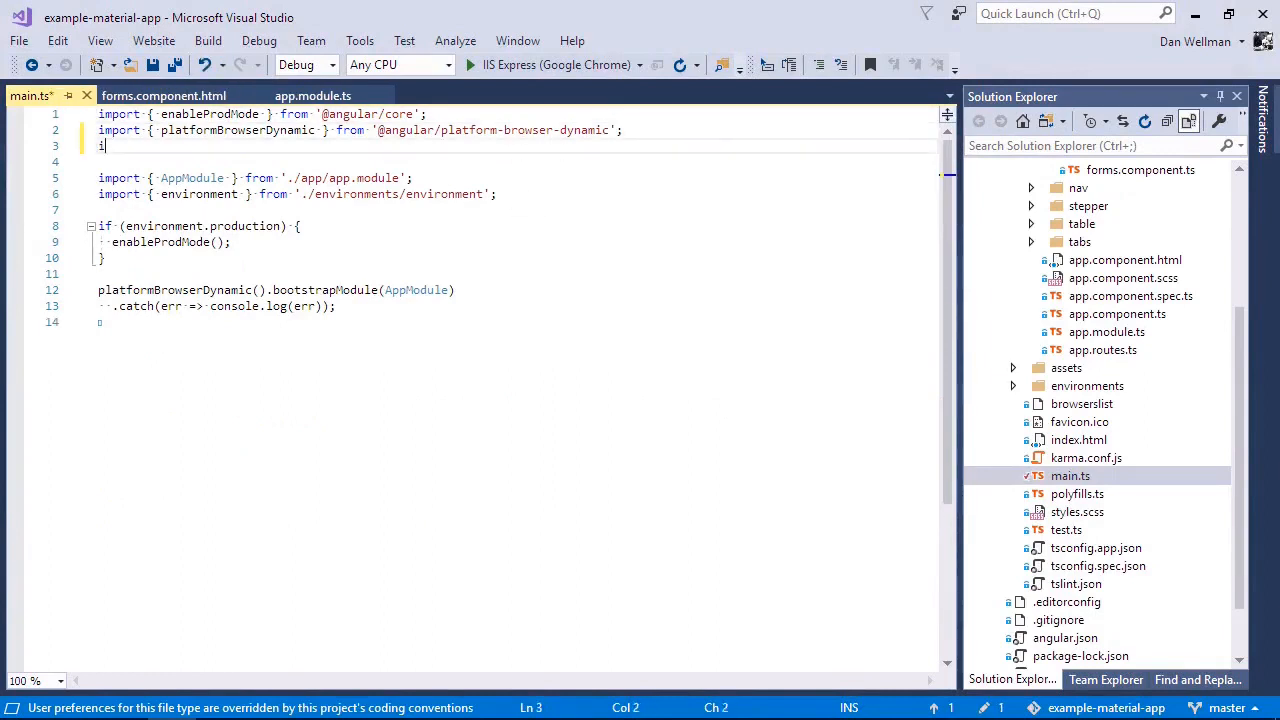
text(mport 'hammerjs';)
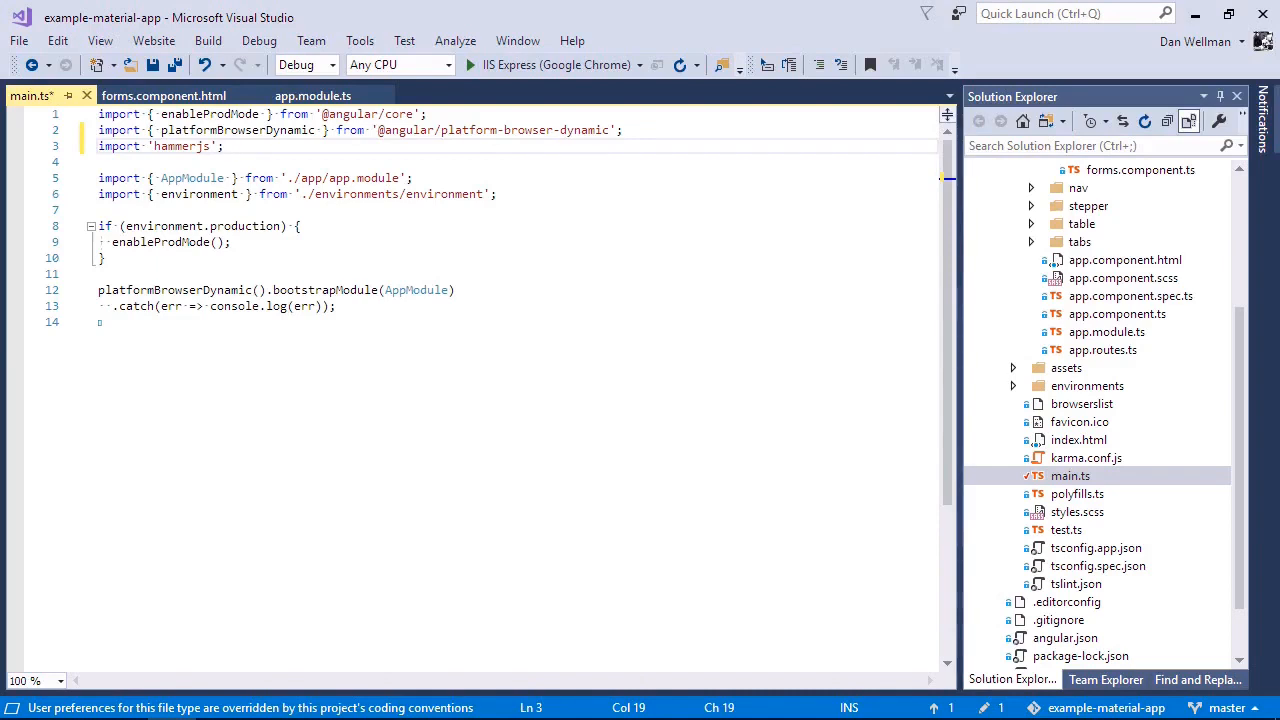
key(ctrl+s)
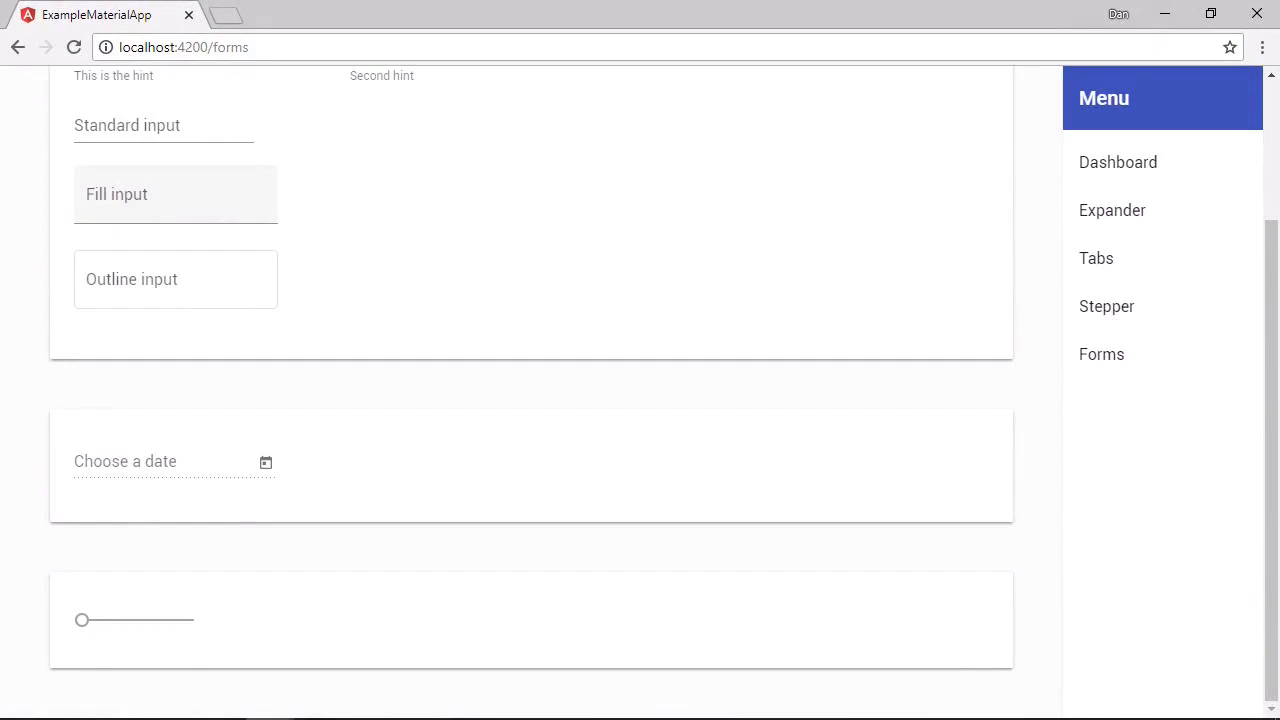
Test the slider again, then add tickInterval="1" to the mat-slider tag.
click(92, 620)
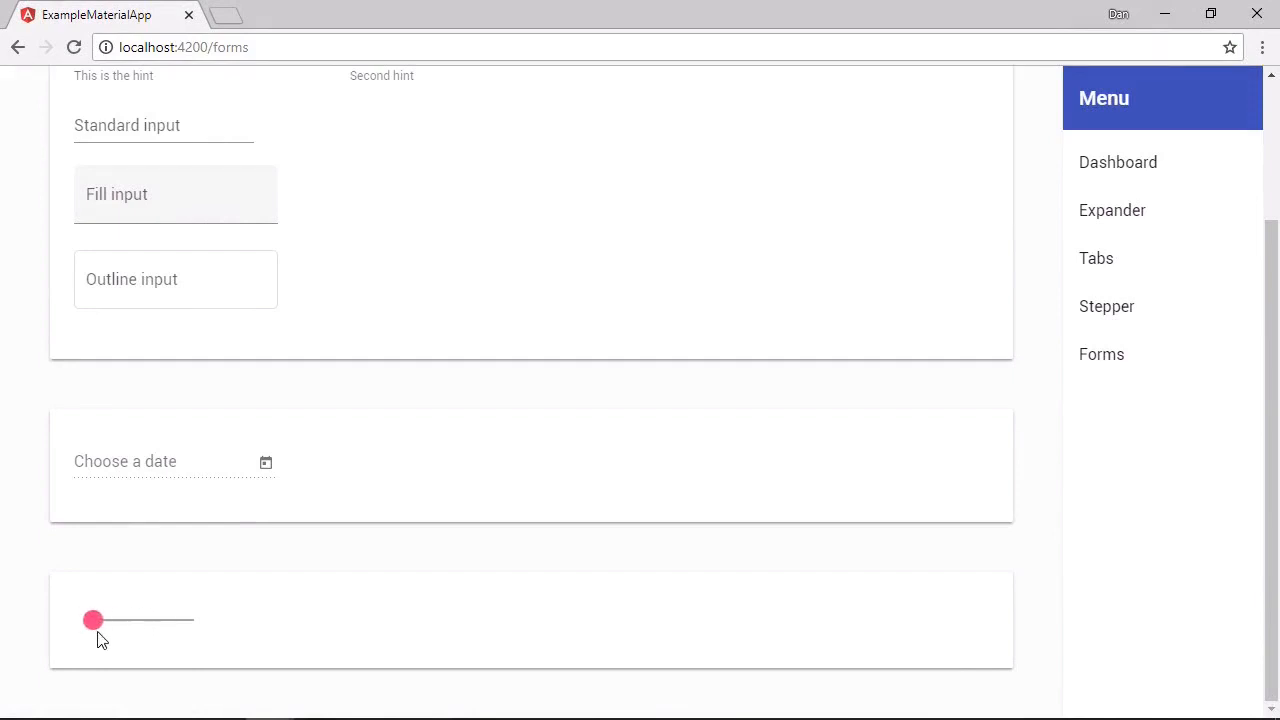
drag(92, 620, 171, 620)
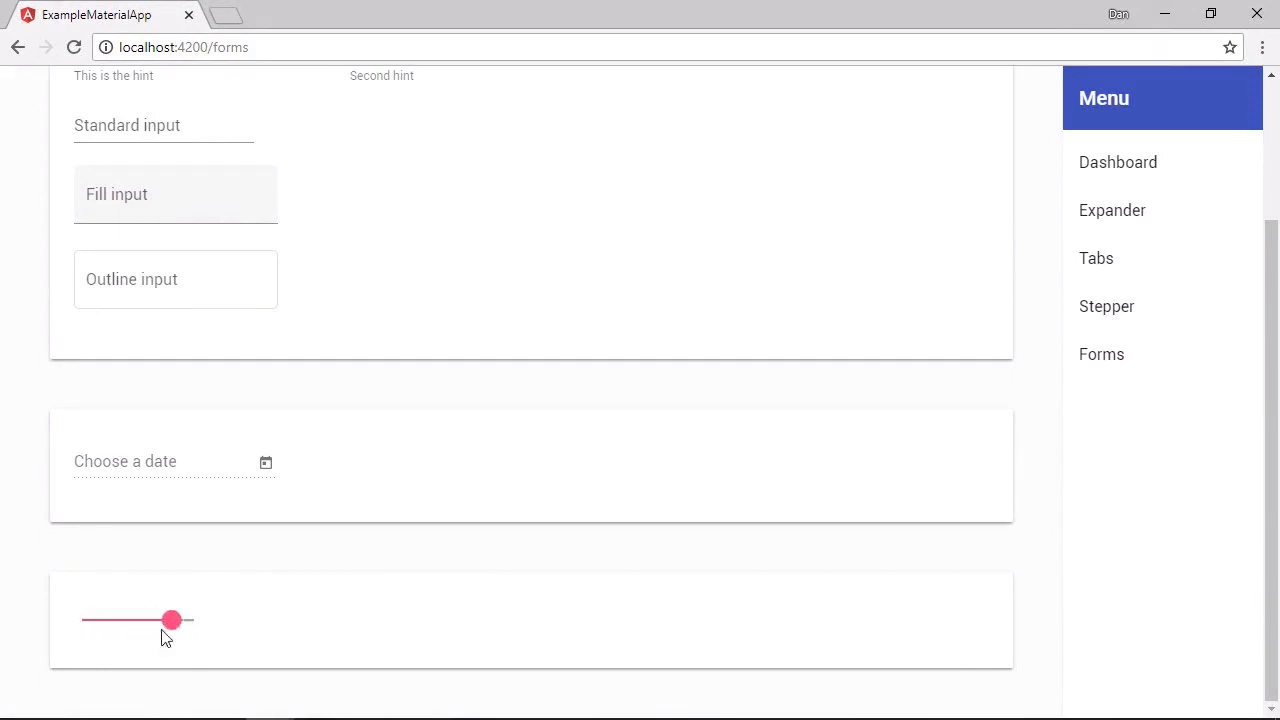
drag(171, 620, 138, 620)
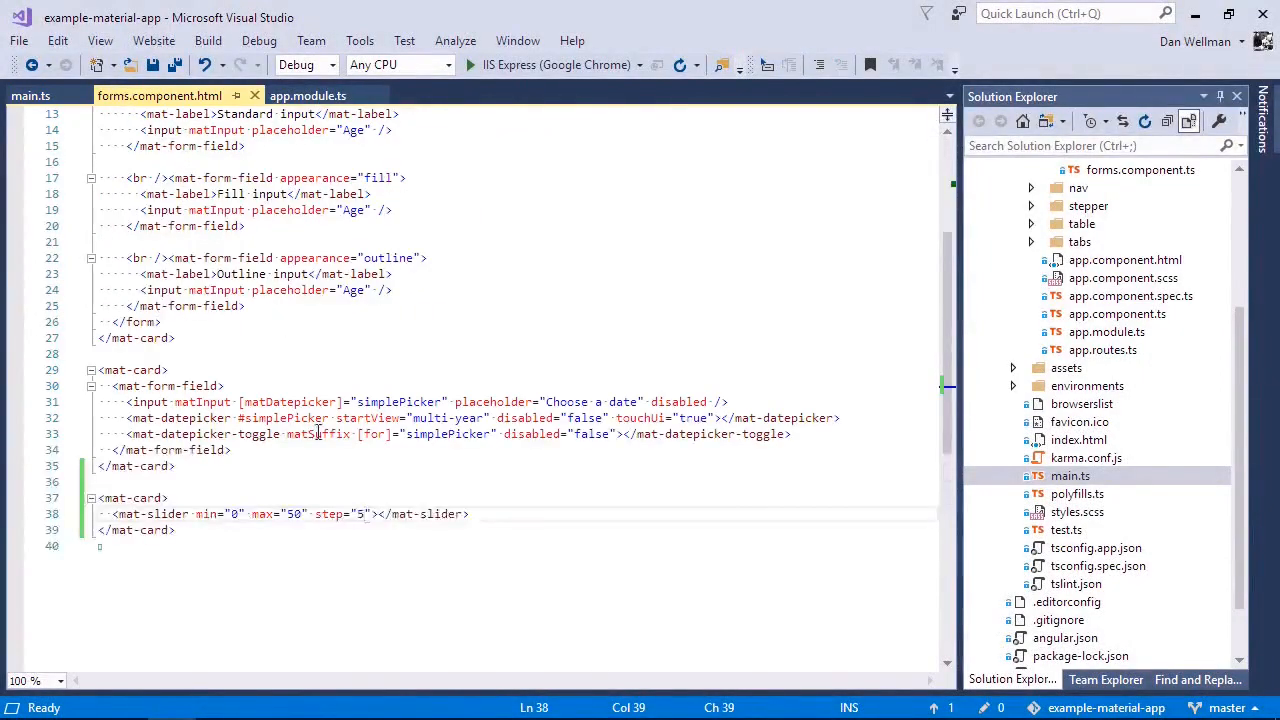
text(tickInterval)
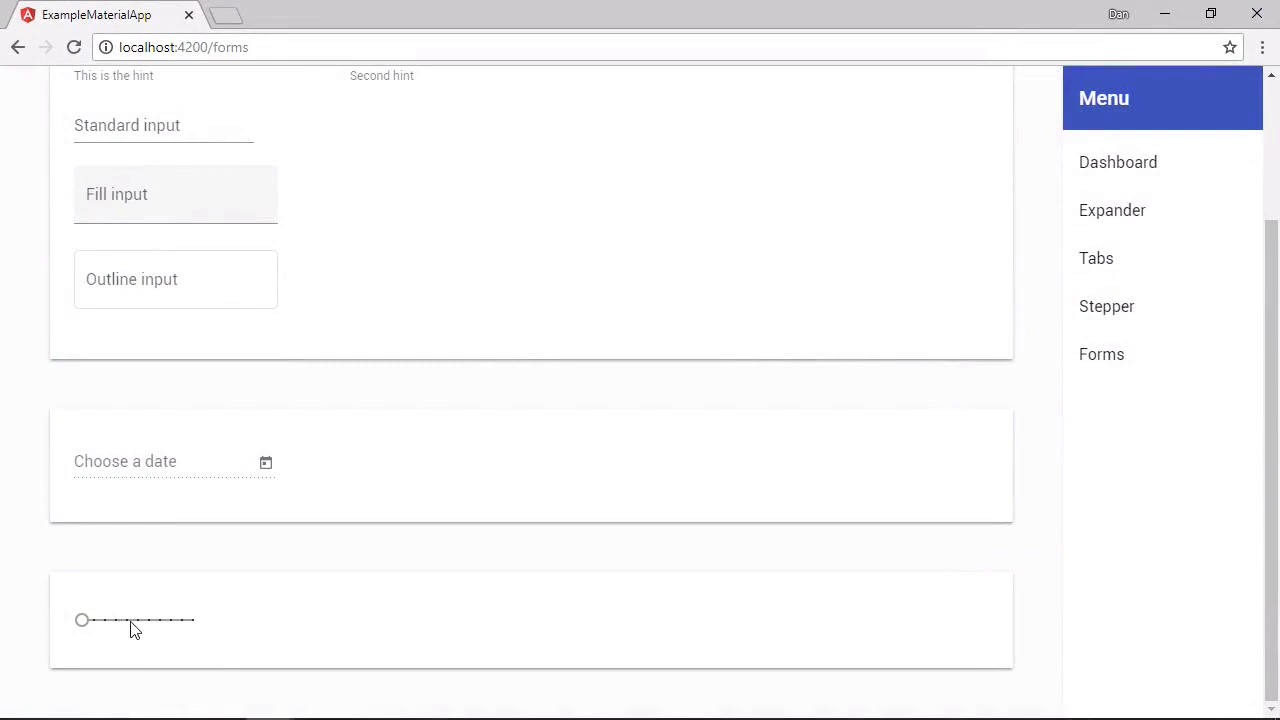
mouse_move(100, 630)
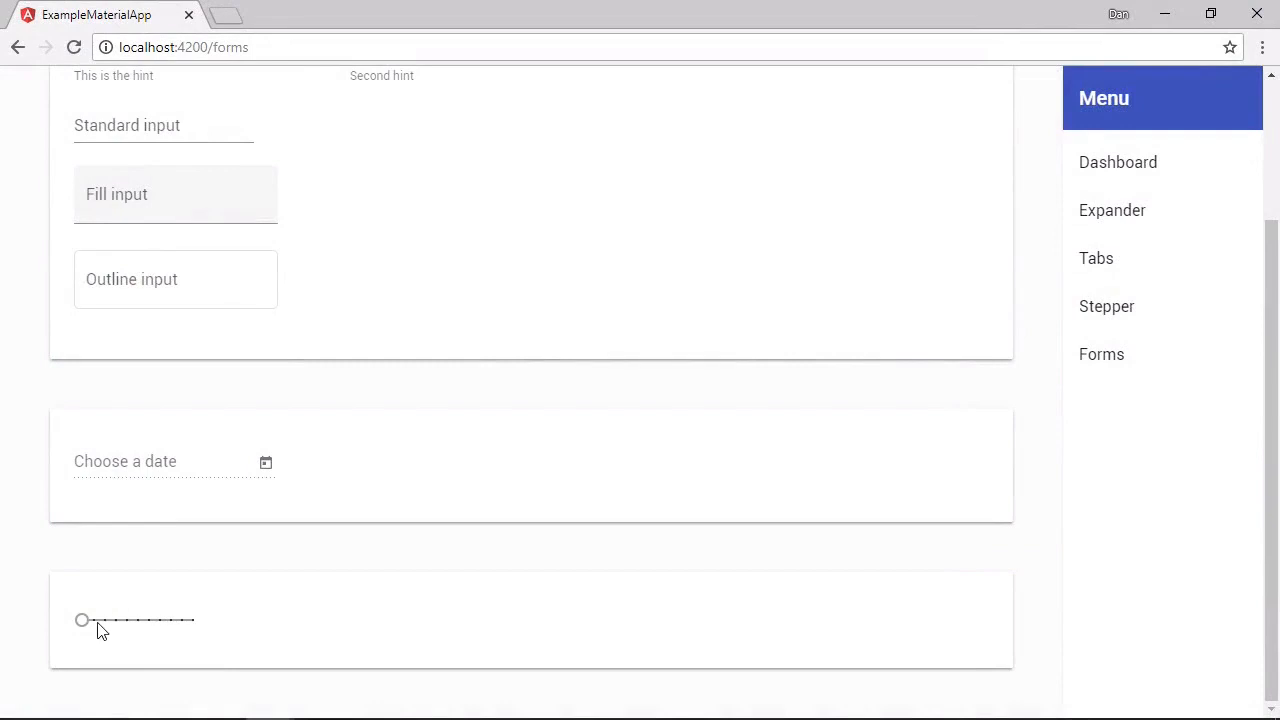
Drag the ticked slider up from zero, then add thumbLabel to the mat-slider tag.
click(84, 620)
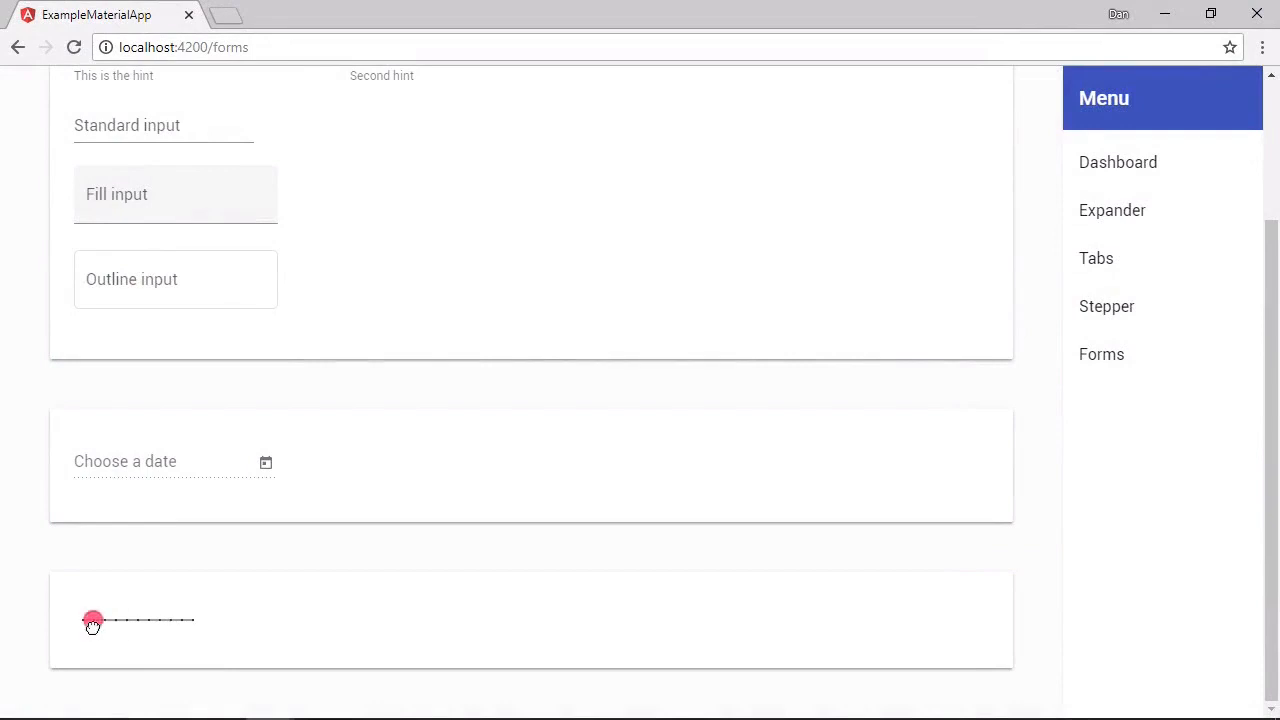
drag(92, 620, 127, 620)
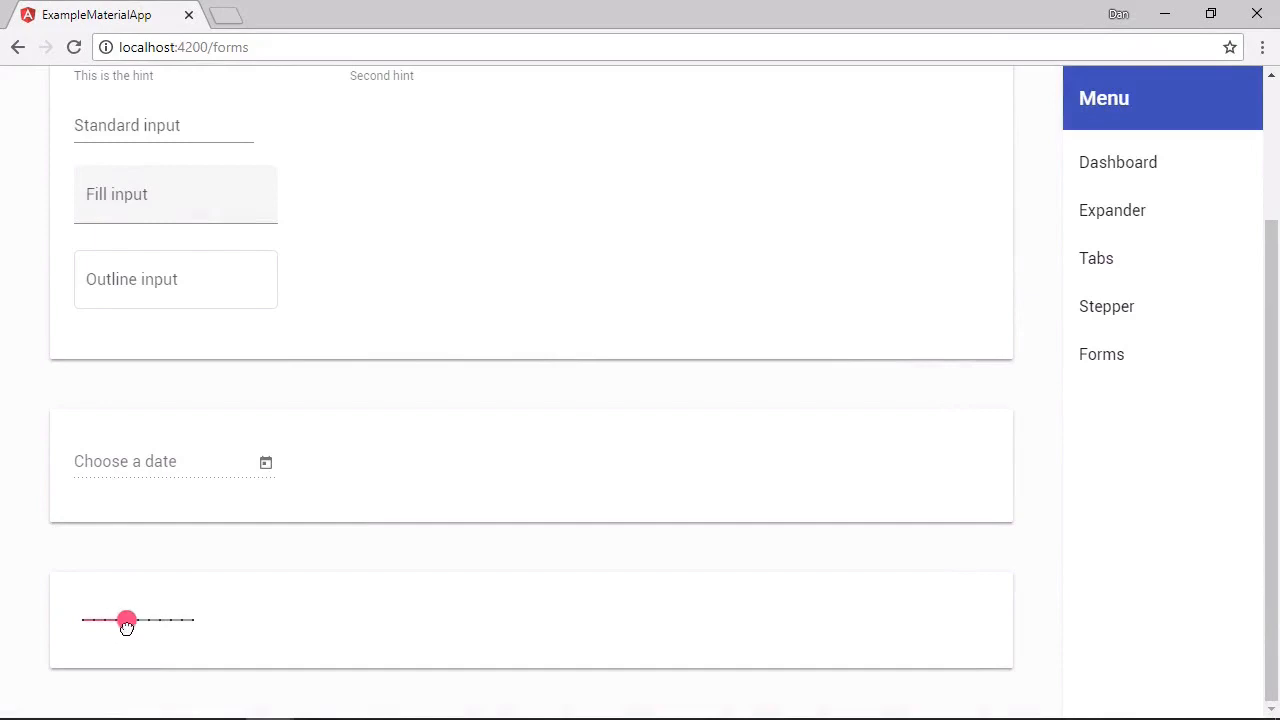
drag(127, 620, 148, 620)
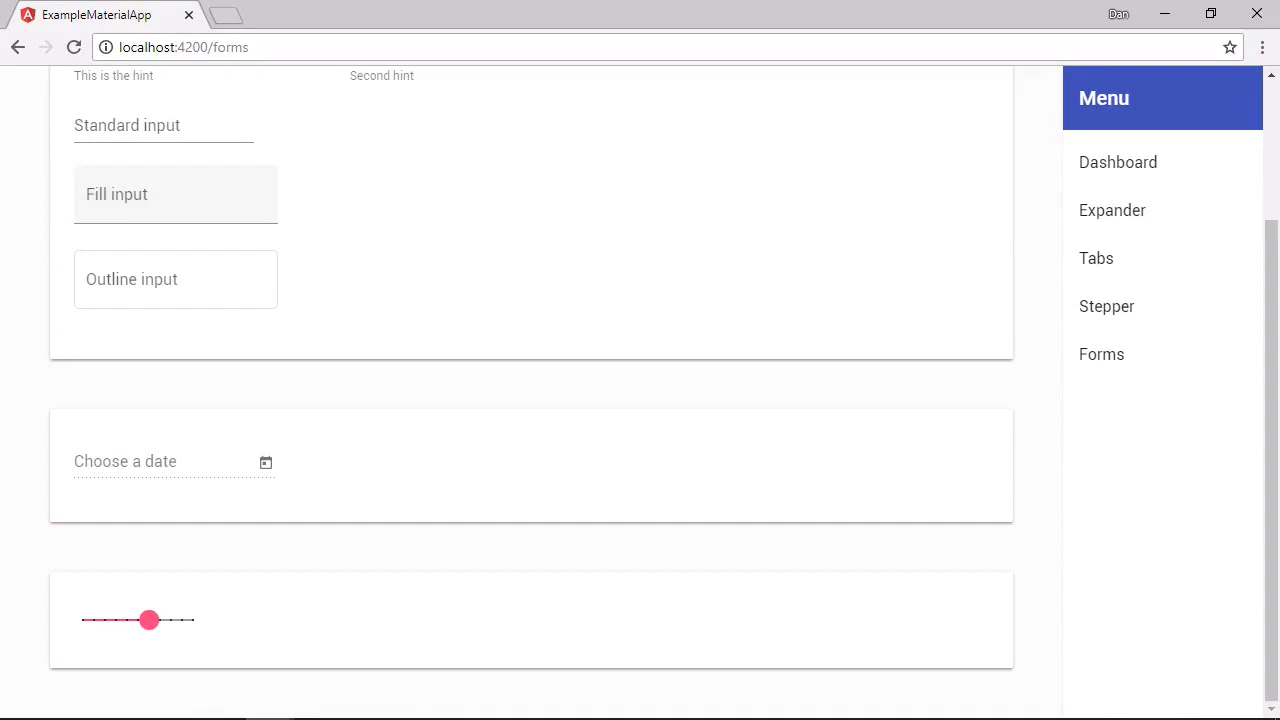
mouse_move(293, 548)
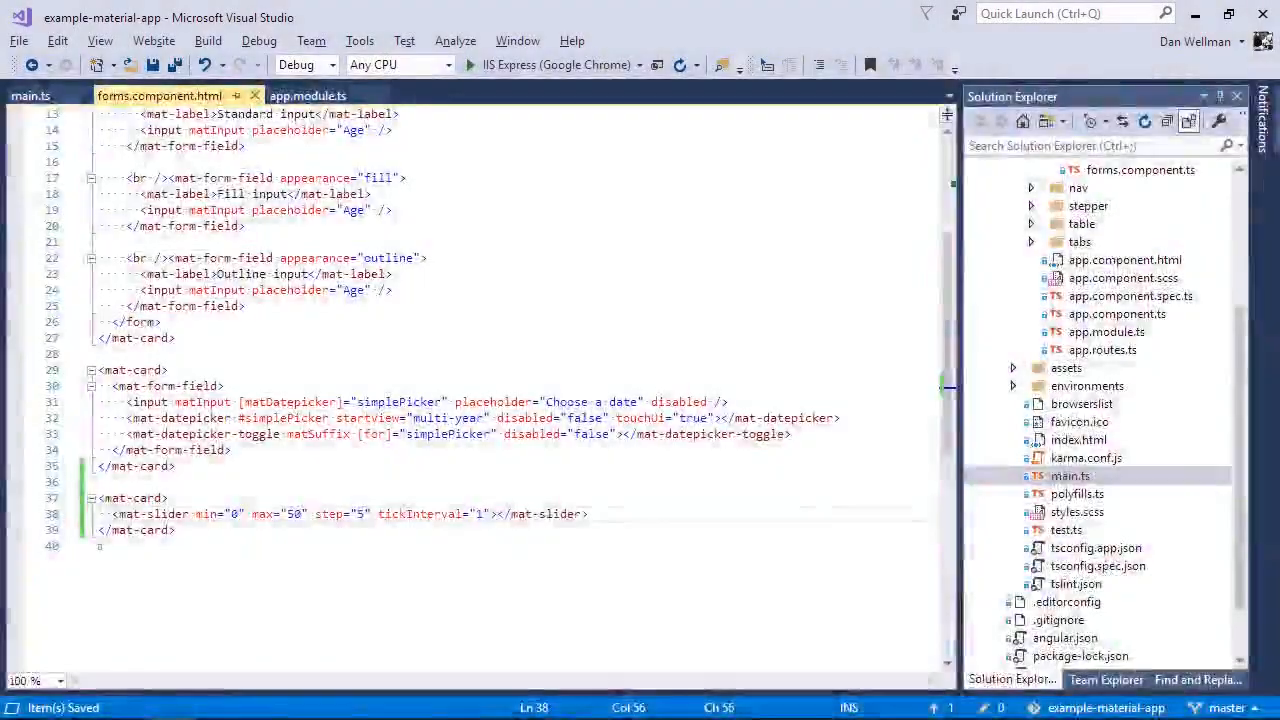
text(thumbLabel)
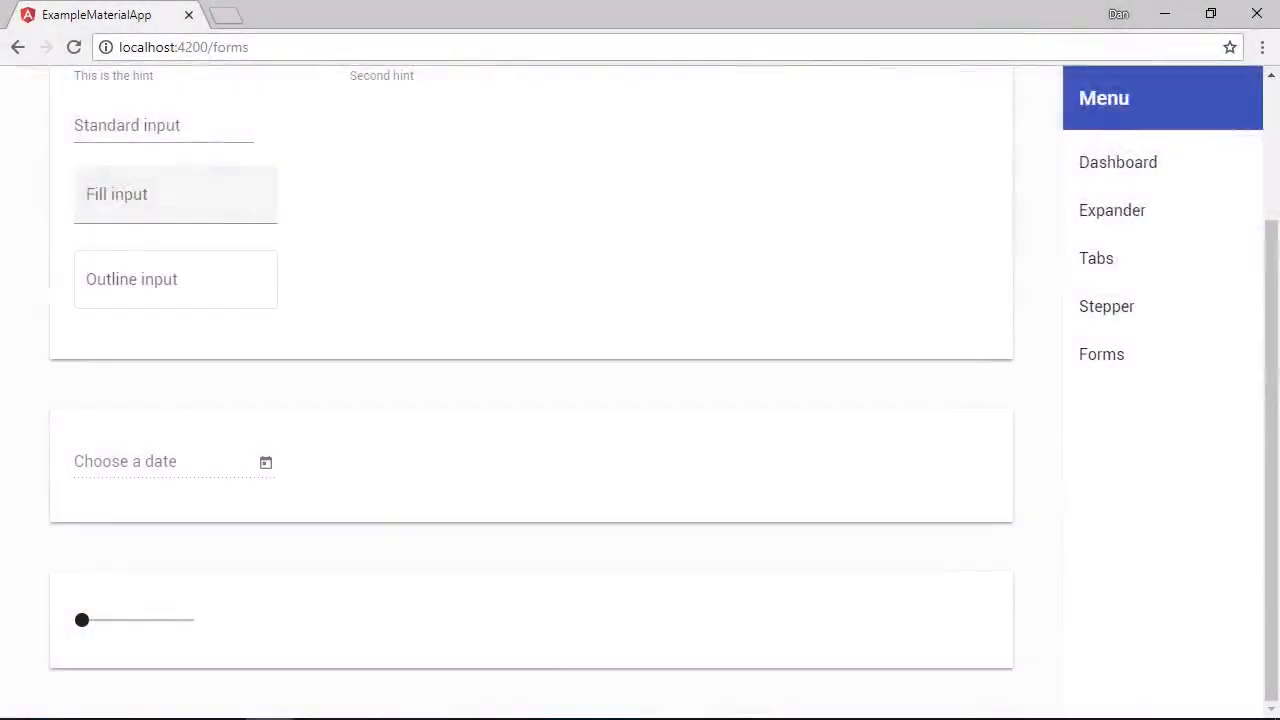
Drag the slider thumb along the ticks to watch its value bubble reach 35.
click(81, 620)
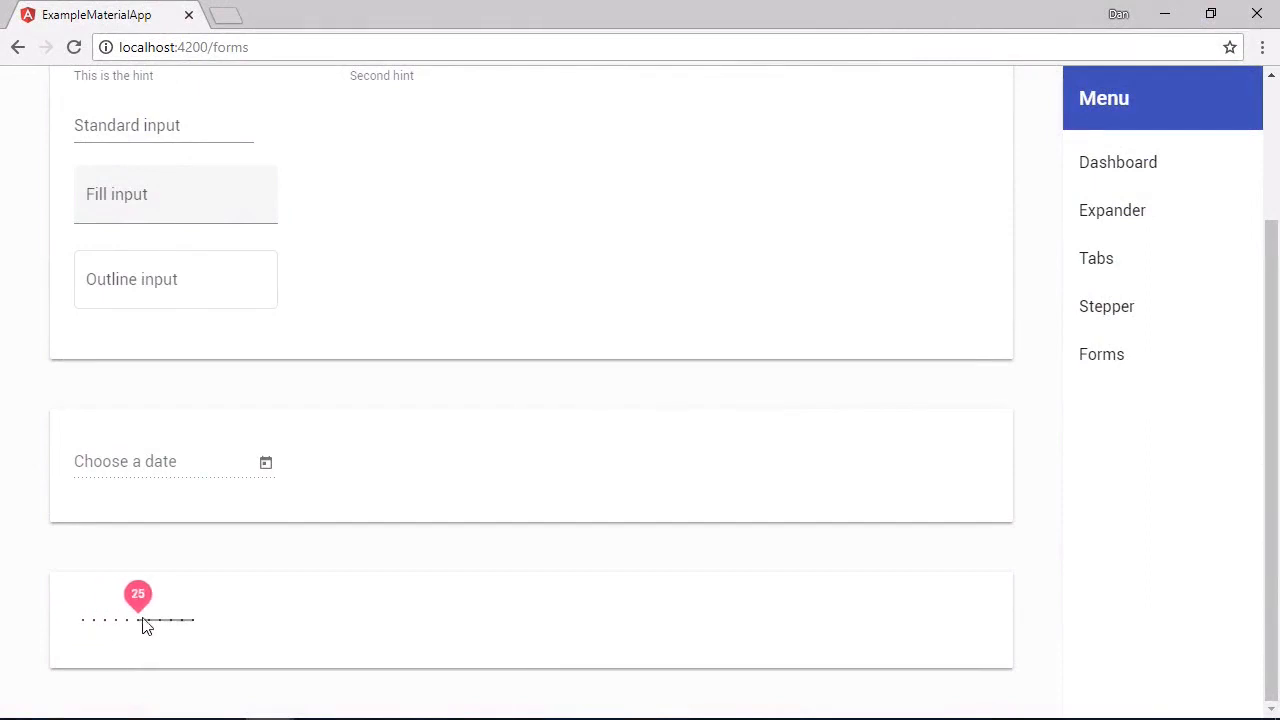
drag(138, 598, 160, 598)
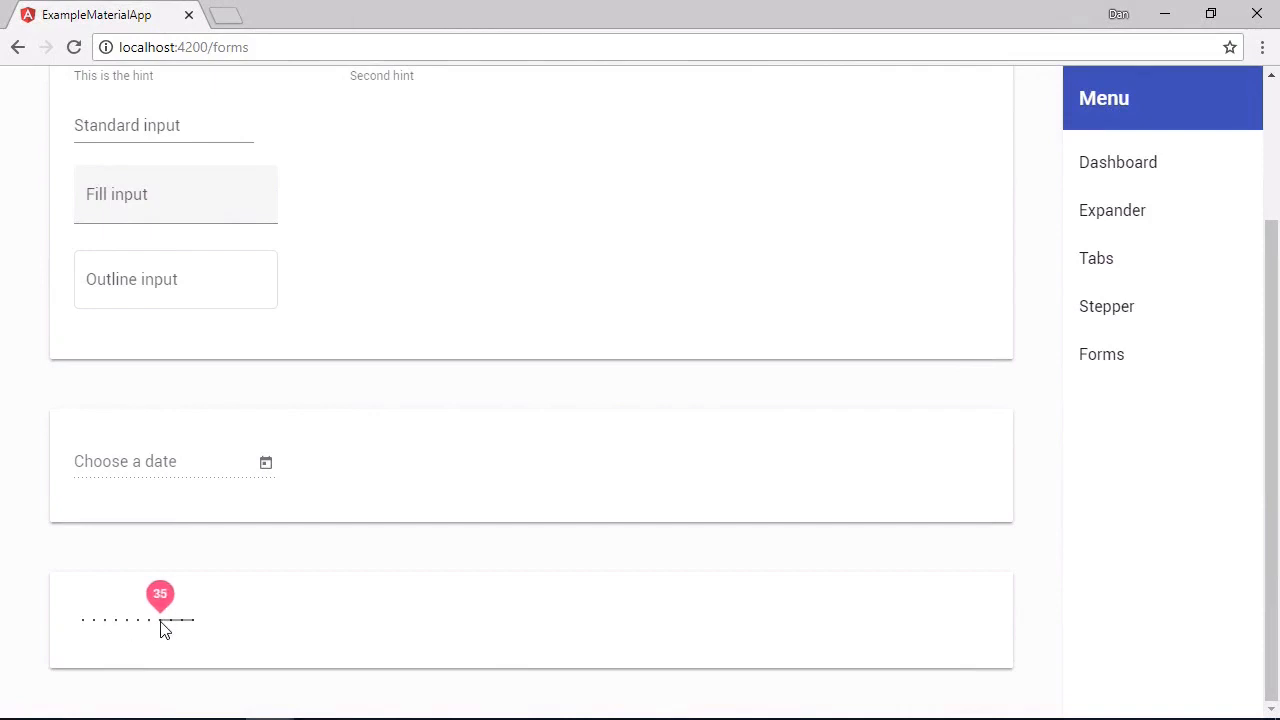
mouse_move(319, 596)
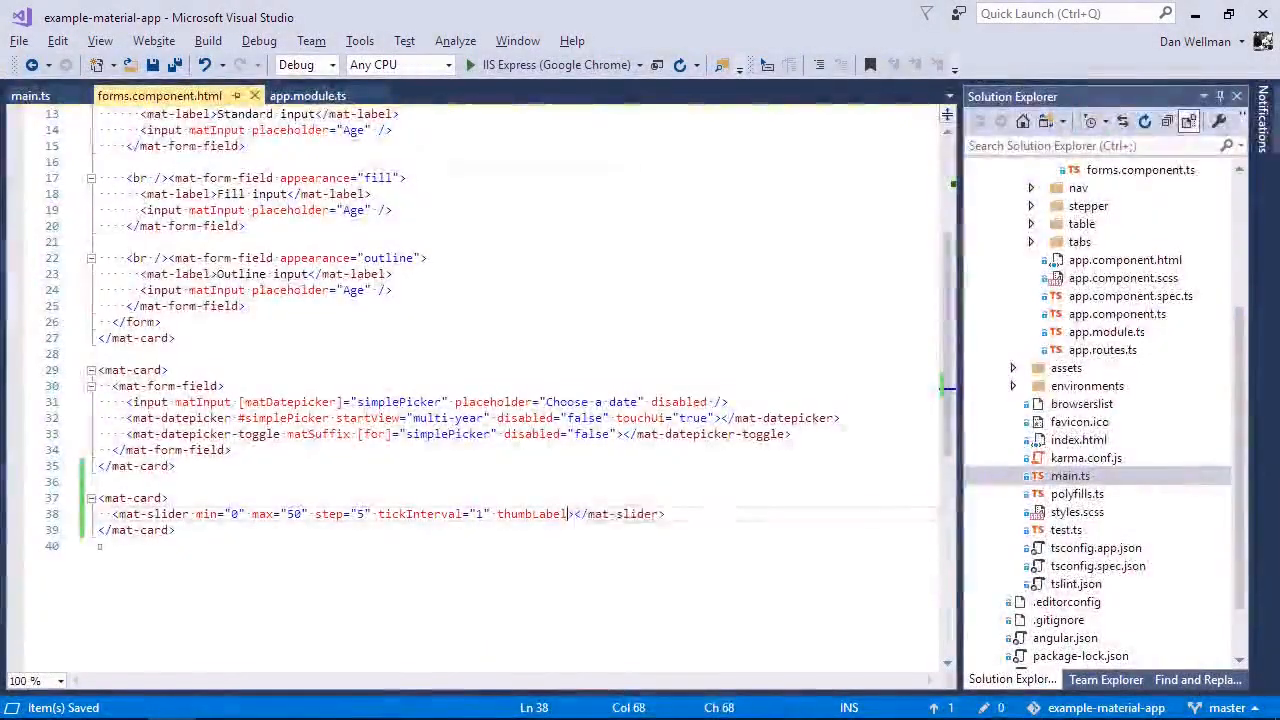
Bind the slider's change event to sliderChange($event) in the template.
text((change)="sl")
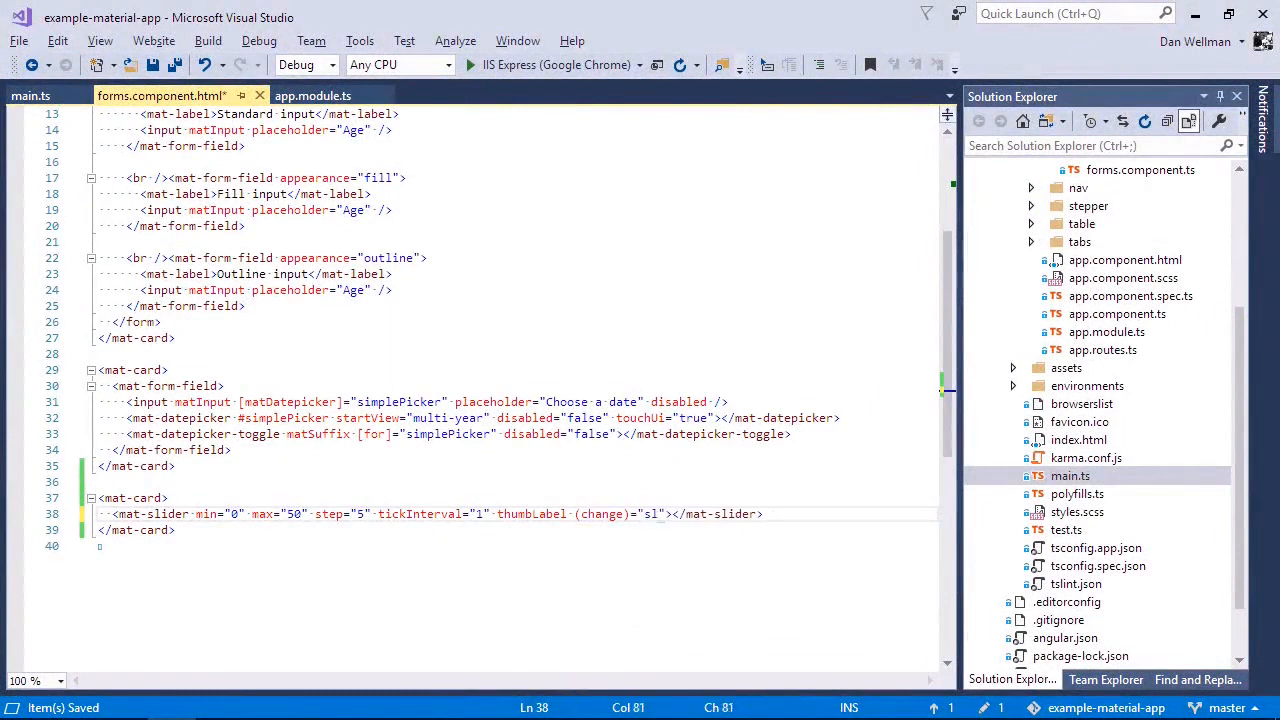
text(sliderChange($event))
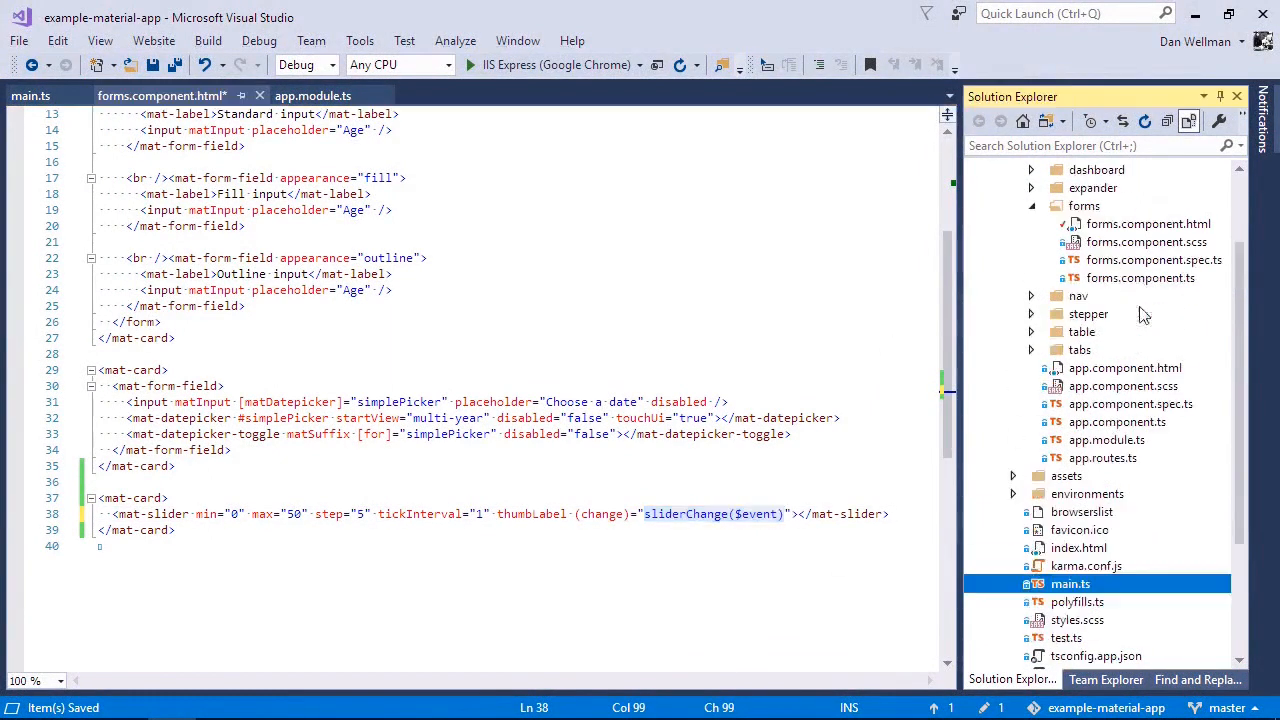
Add a sliderChange(event) method that logs the event to the console.
click(1140, 278)
text(sliderChange(event): void)
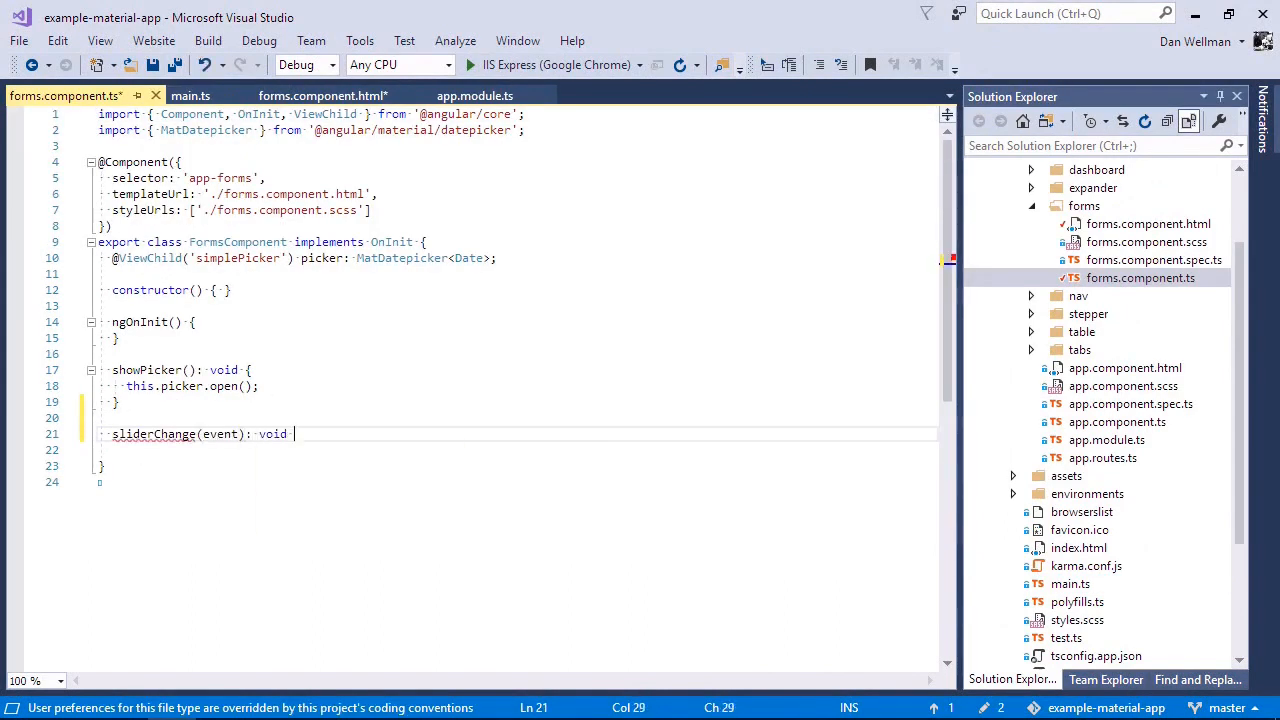
text({)
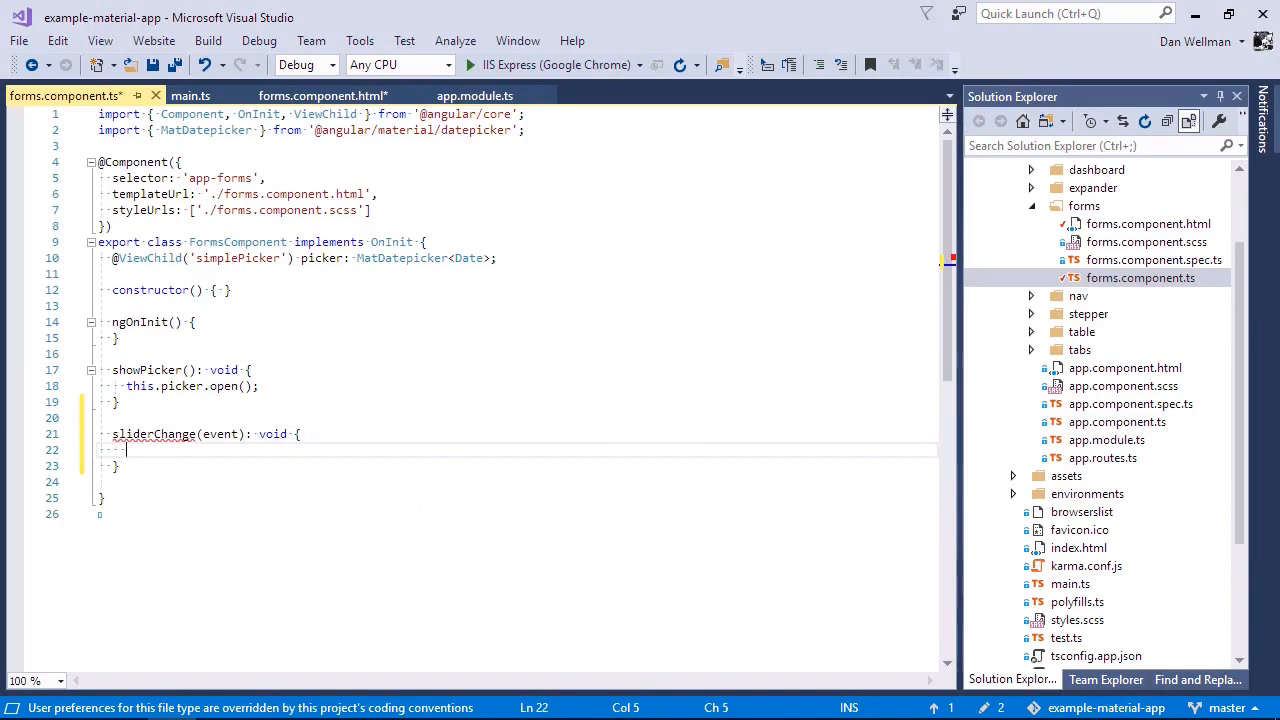
text(console.log(event))
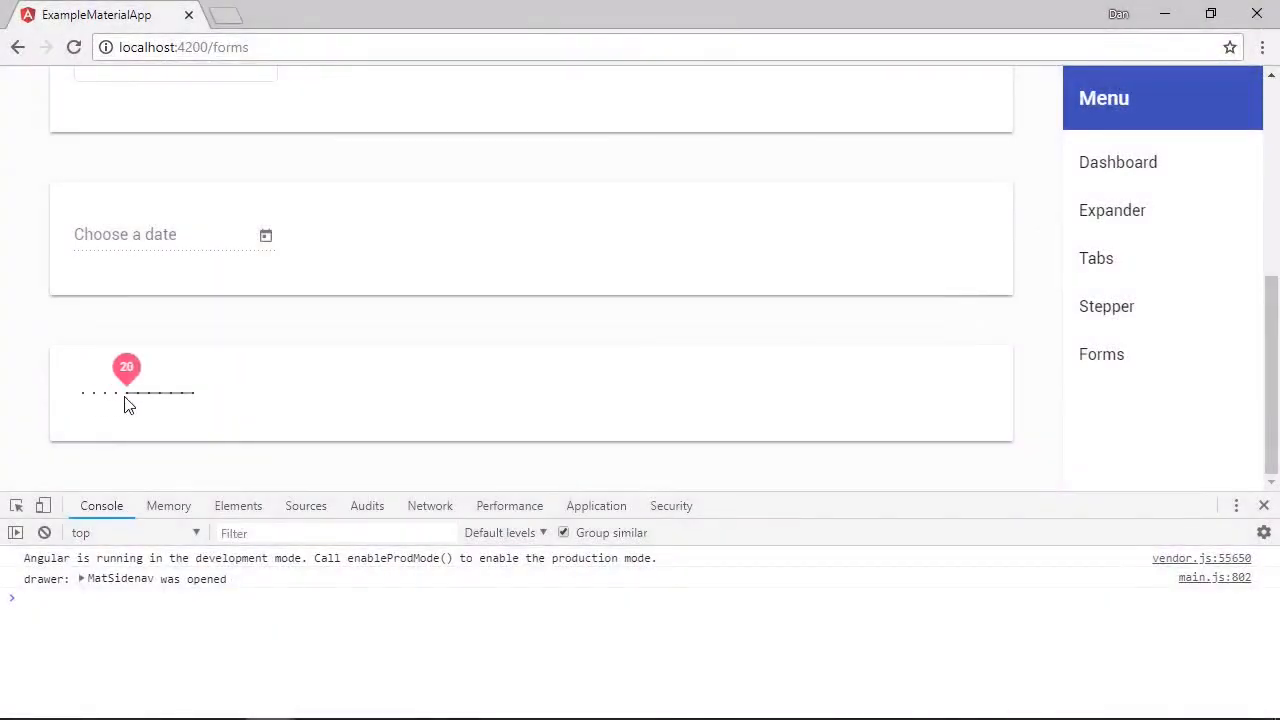
Drag the slider to 20 in Chrome to fire a change event.
drag(126, 392, 138, 392)
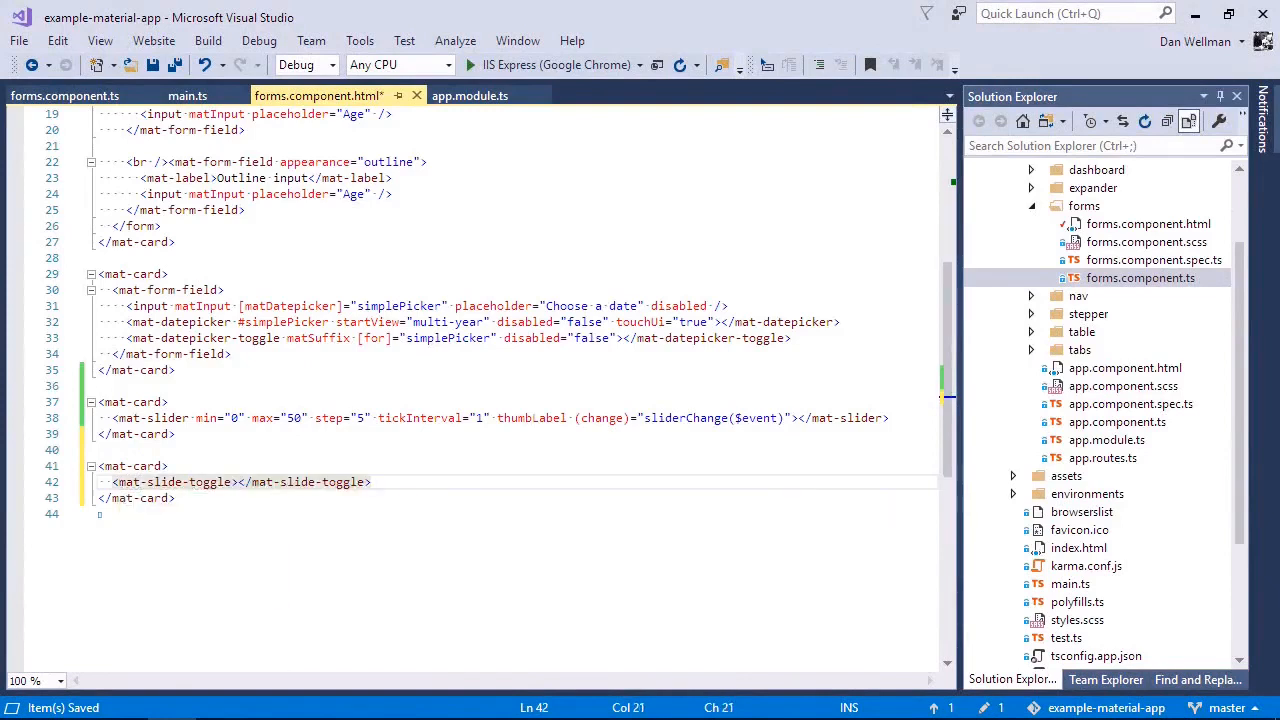
Add a checked 'Sound effects' mat-slide-toggle, label before, with (change) calling slideToggle.
text(Sound effects)
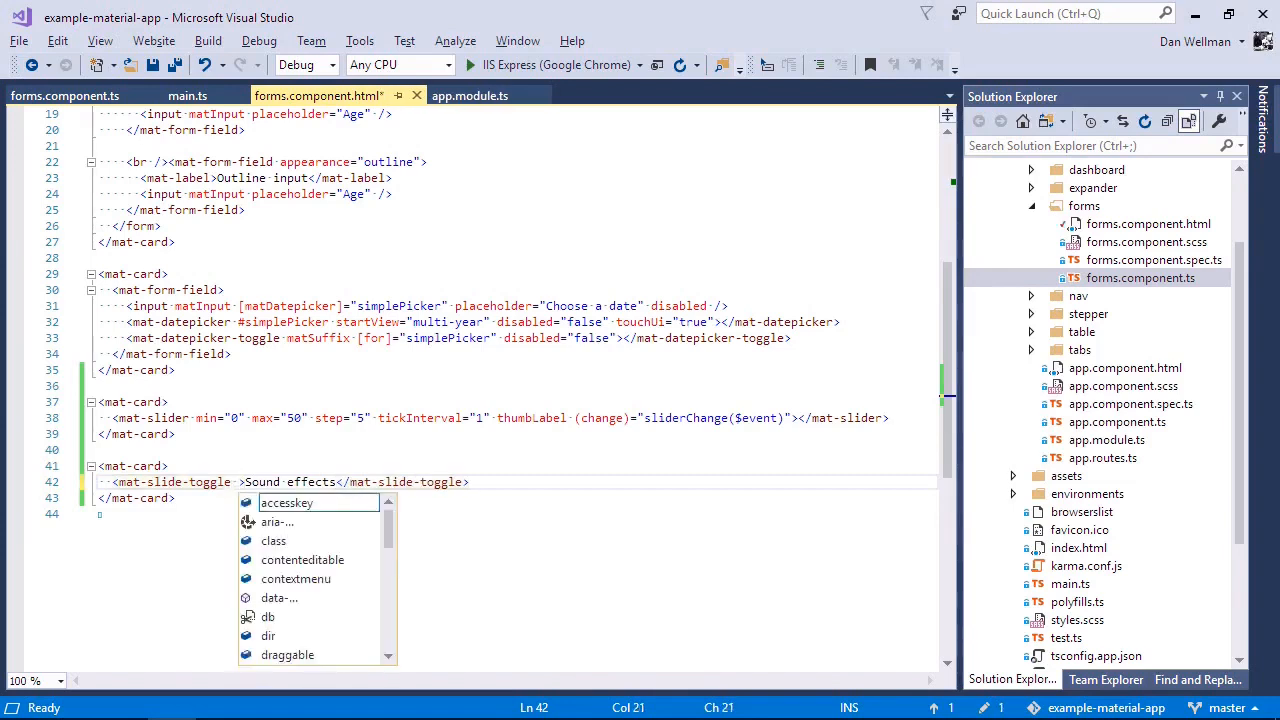
text(checked="true")
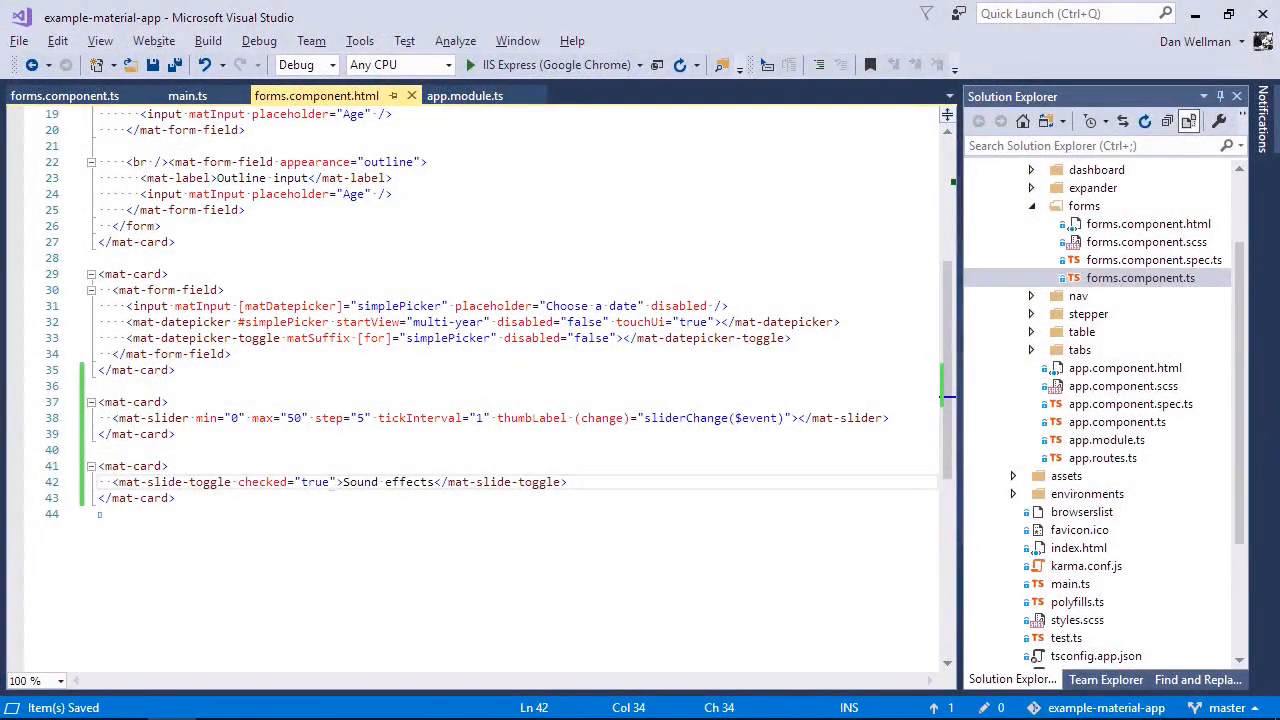
text(labelPosition="befor)
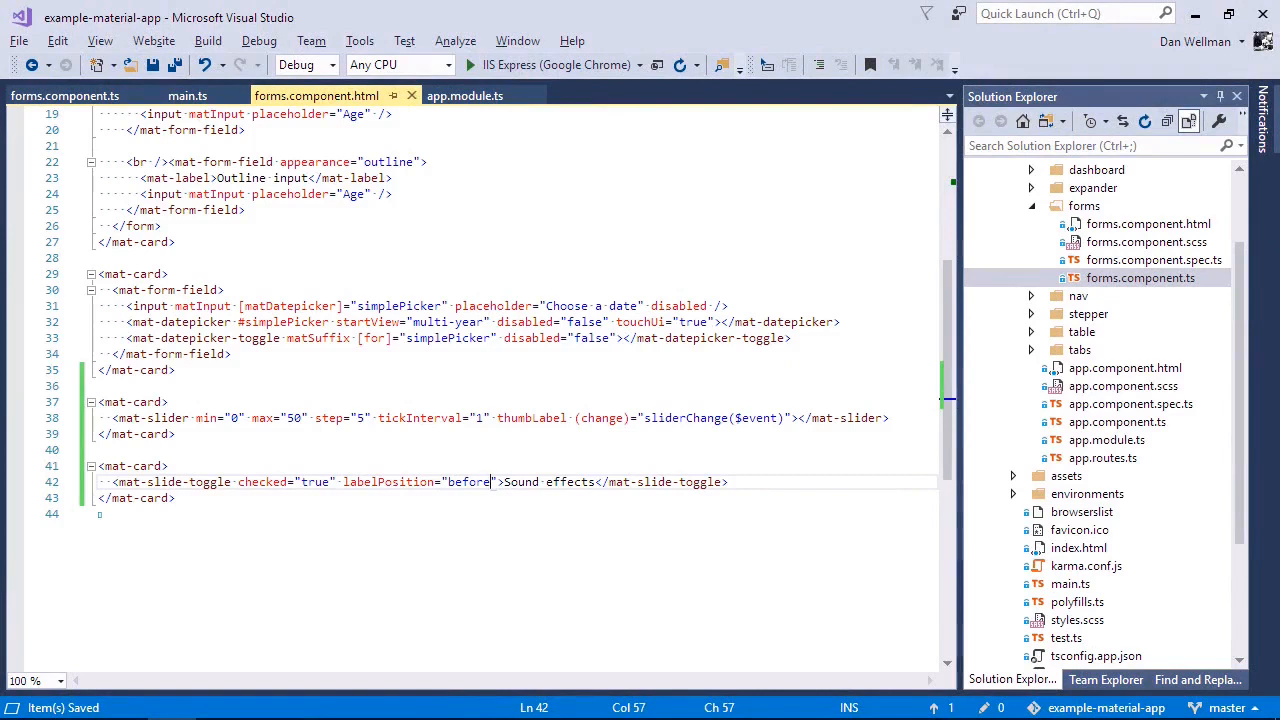
text((change)="slideToggle($event)
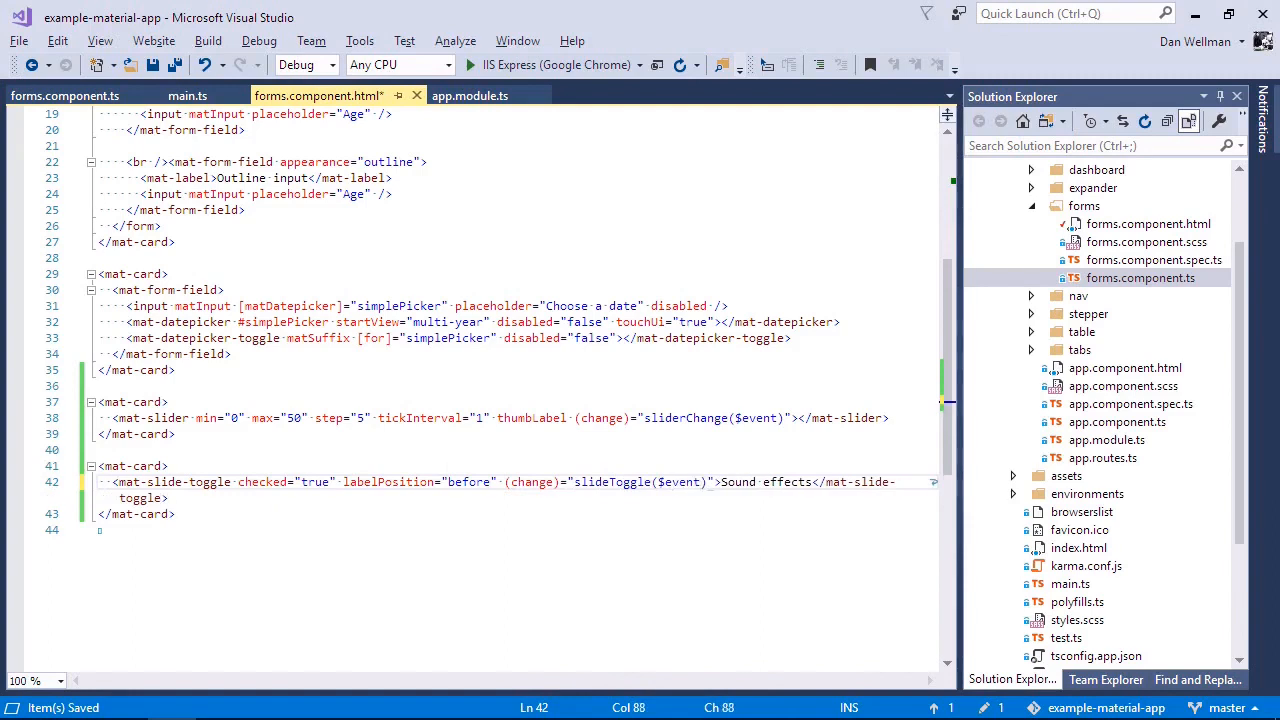
Define slideToggle in forms.component.ts to log the event with console.log.
click(65, 95)
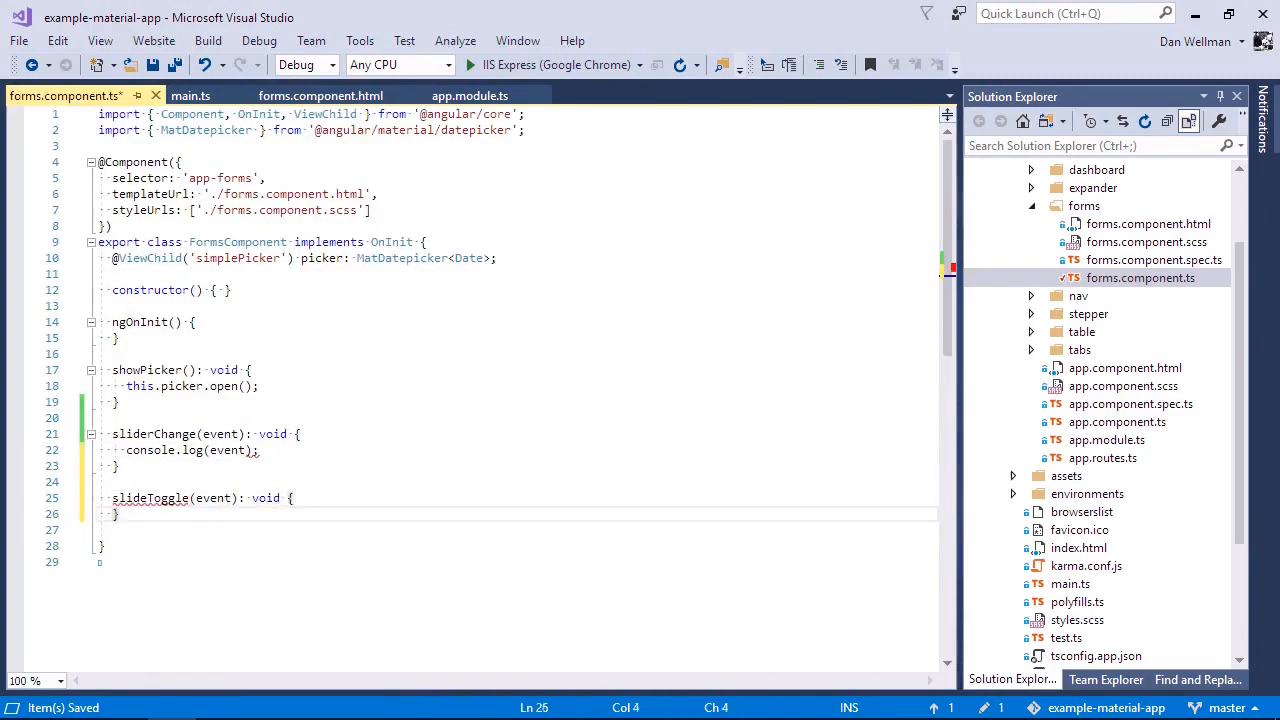
text(console.log(event);)
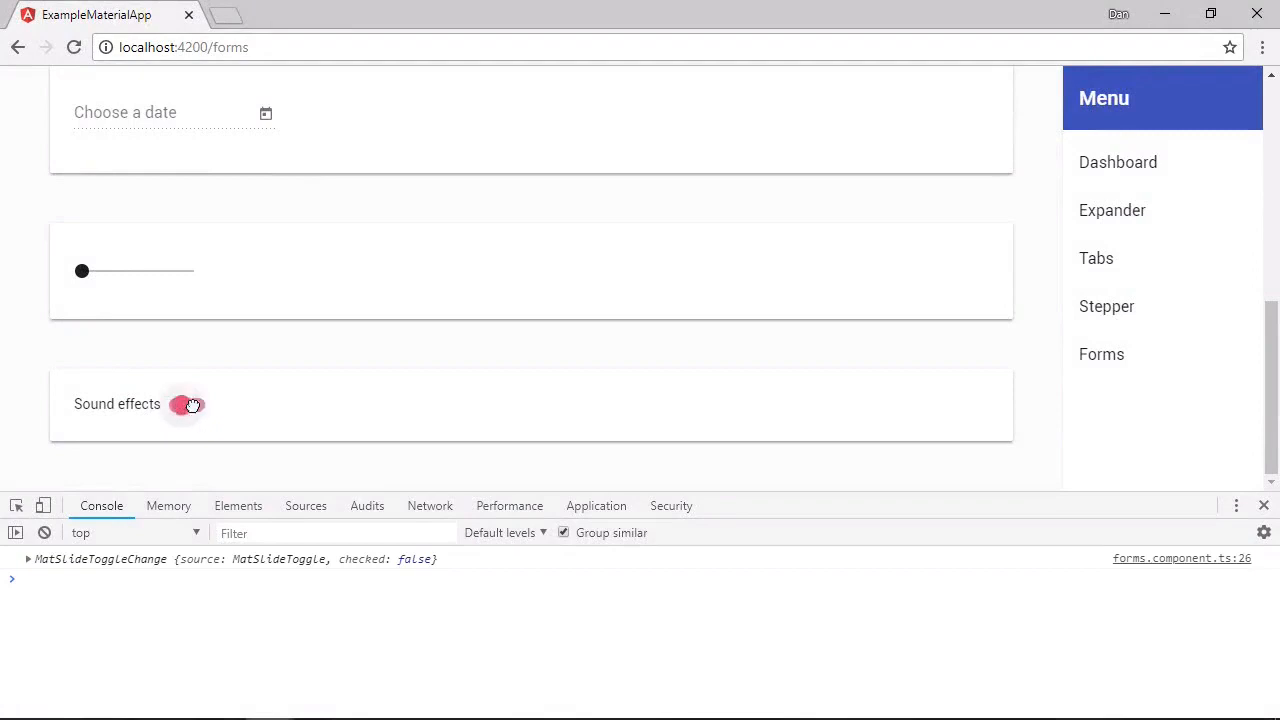
Toggle Sound effects off then on, logging checked false and true events.
click(189, 405)
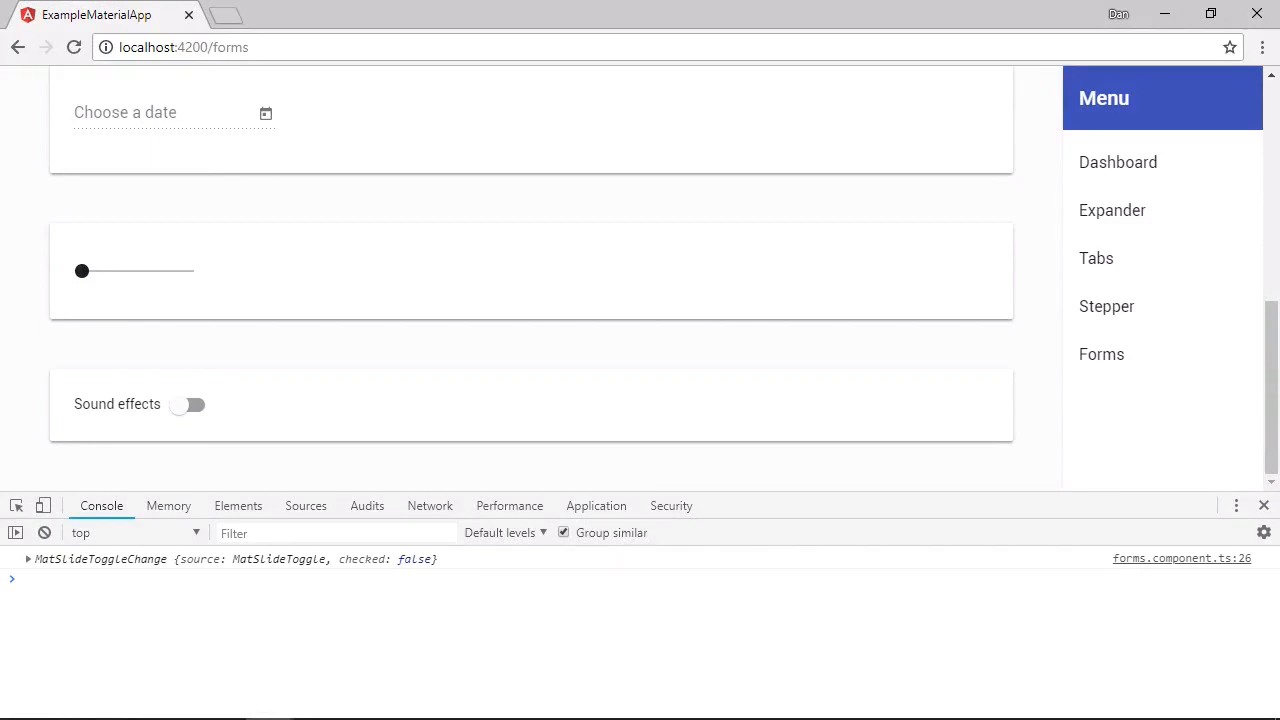
click(188, 404)
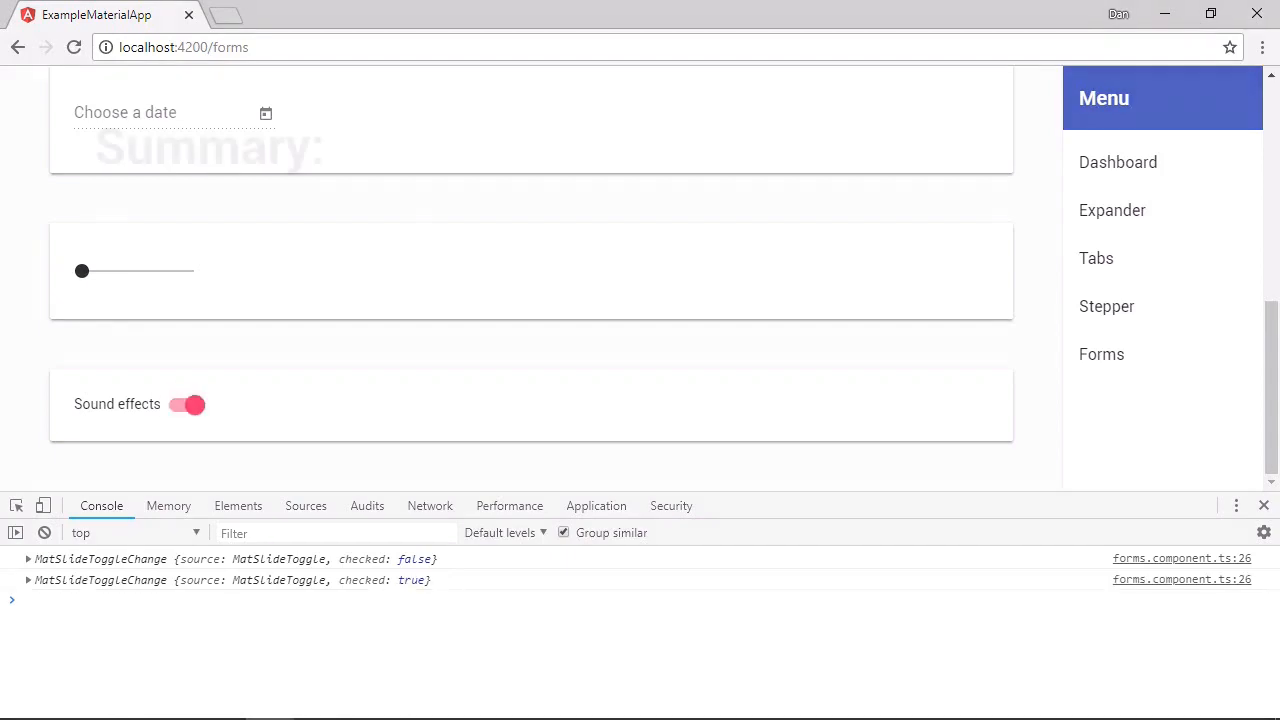